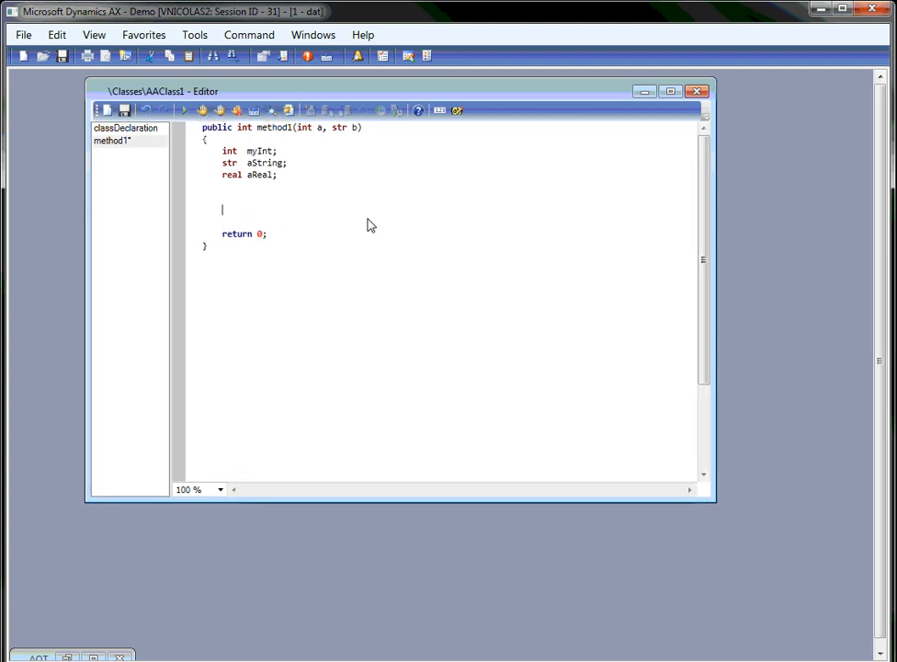
Declare 'AccountStructureContract contract;' using IntelliSense completion for the type and variable name
type("js")
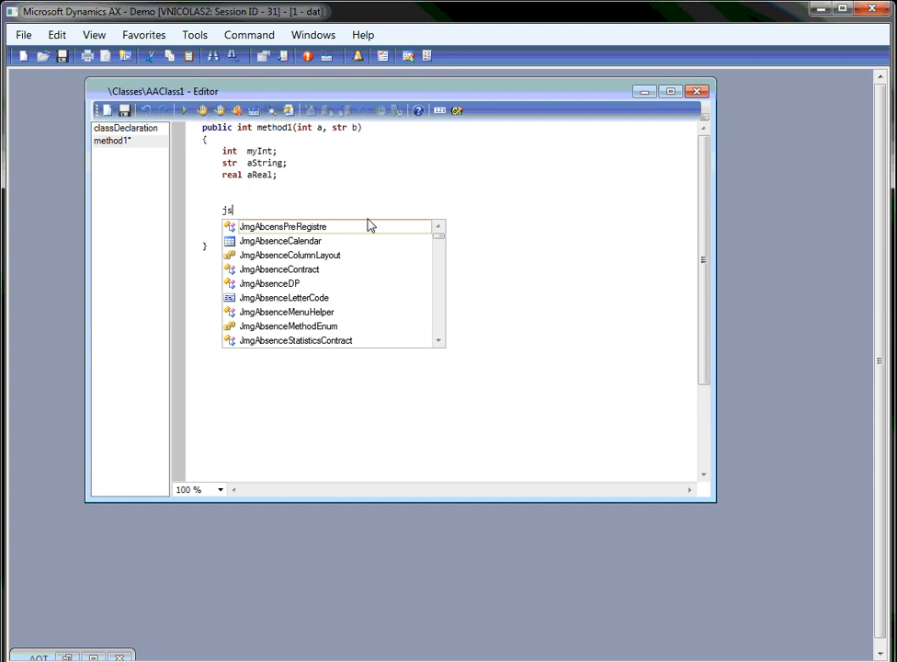
key("Backspace")
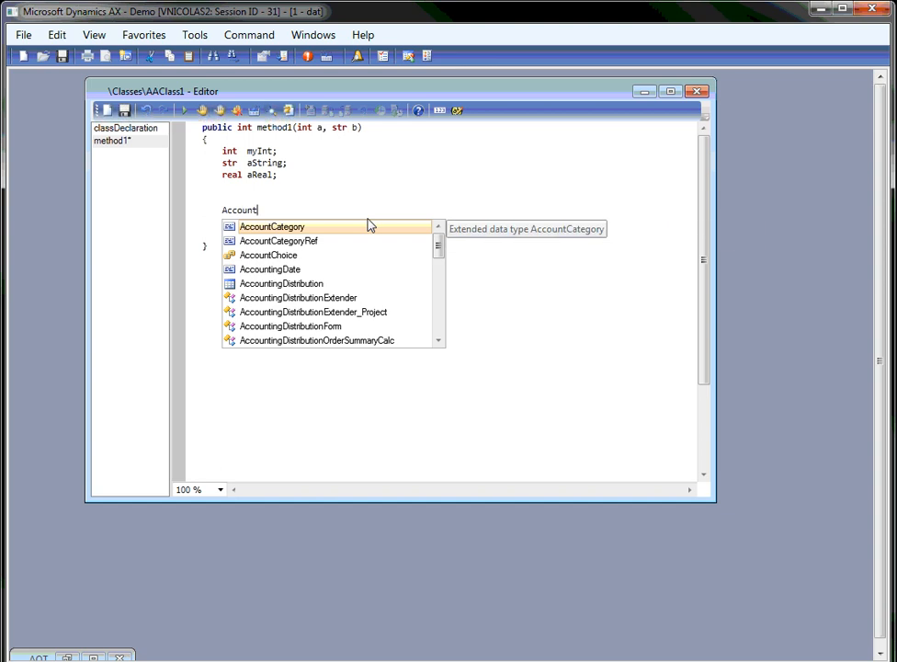
type("StructureContract")
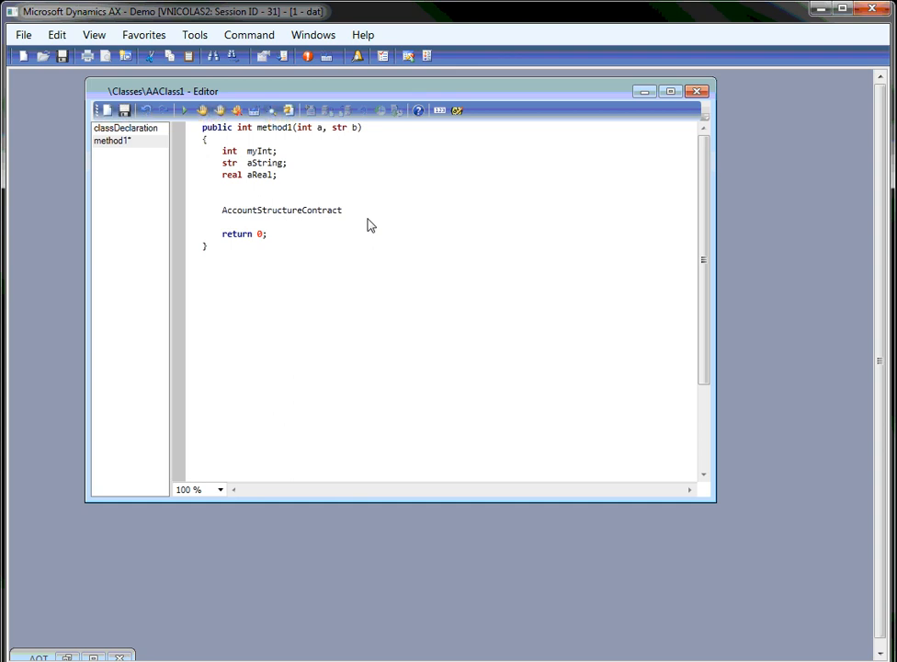
type("con")
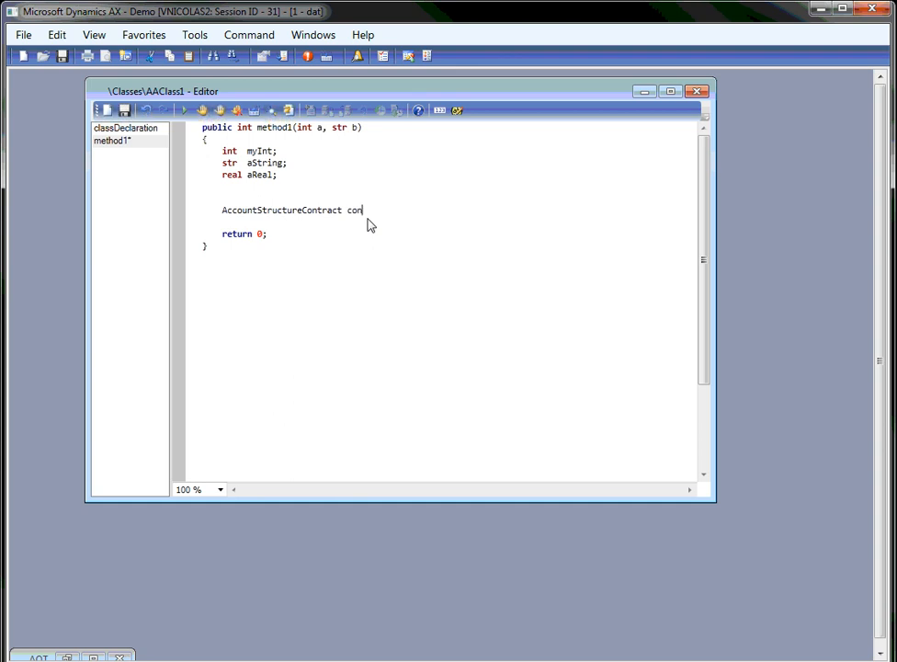
type("tract")
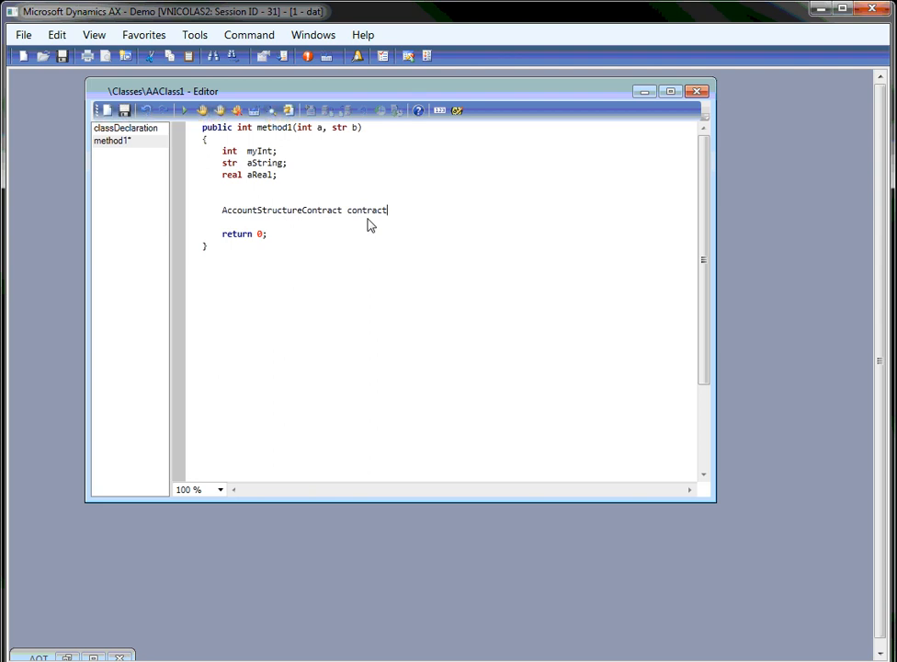
key("Enter")
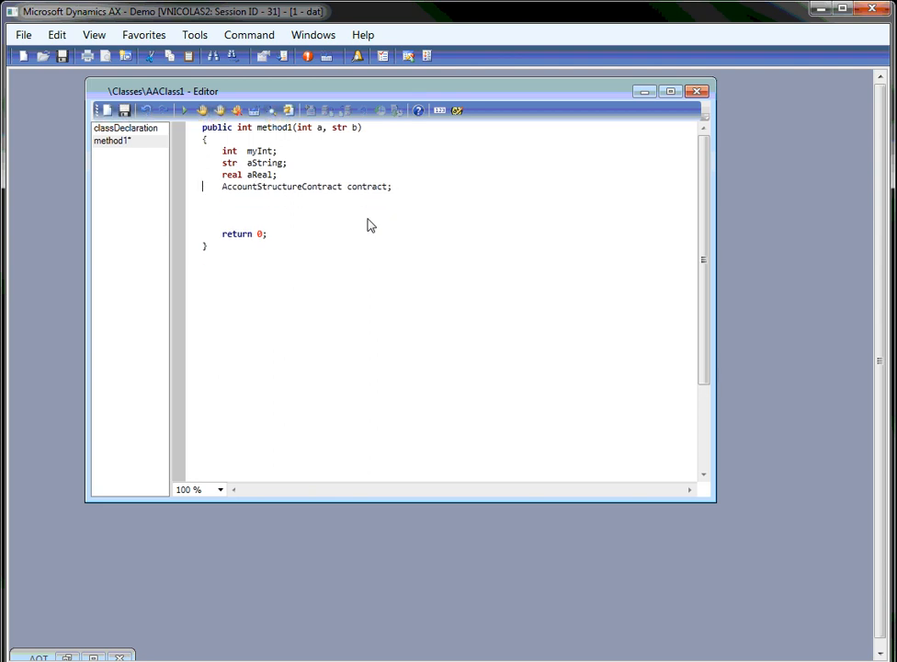
Write 'contract.' and pick parmName from IntelliSense to start the call 'contract.parmName('
type("cont")
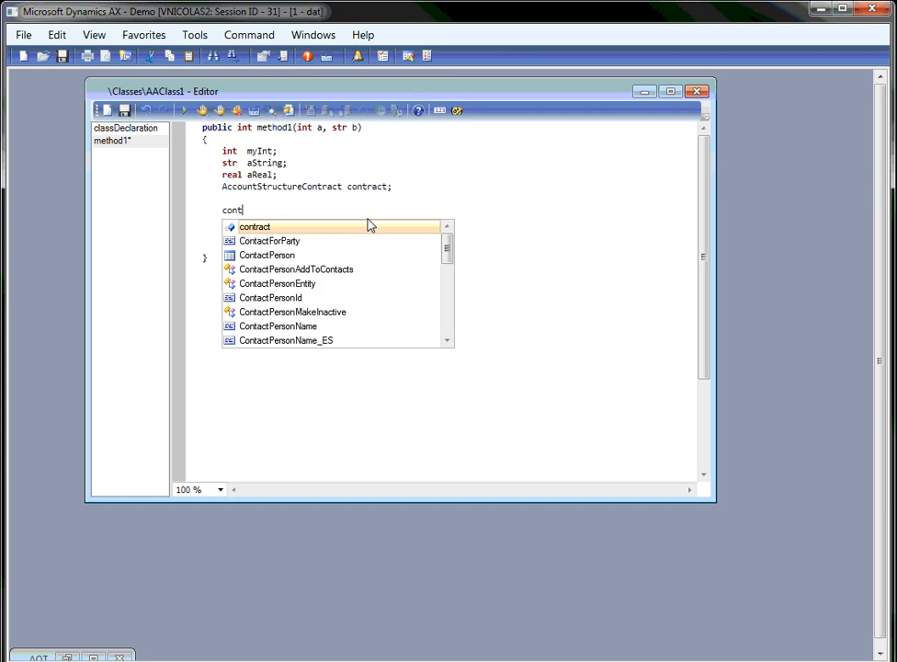
type("ract.")
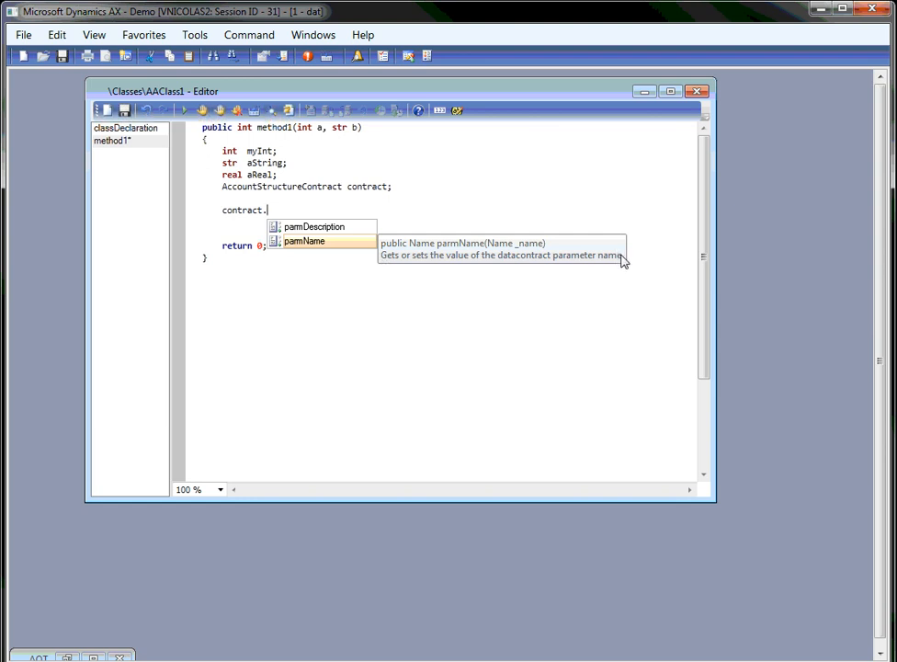
mouse_move(588, 265)
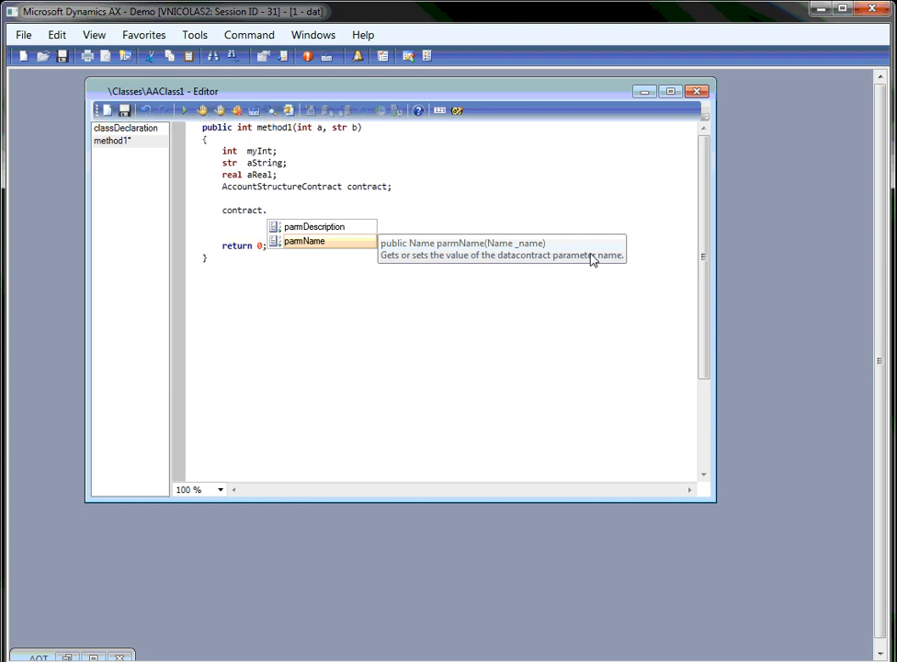
mouse_move(309, 241)
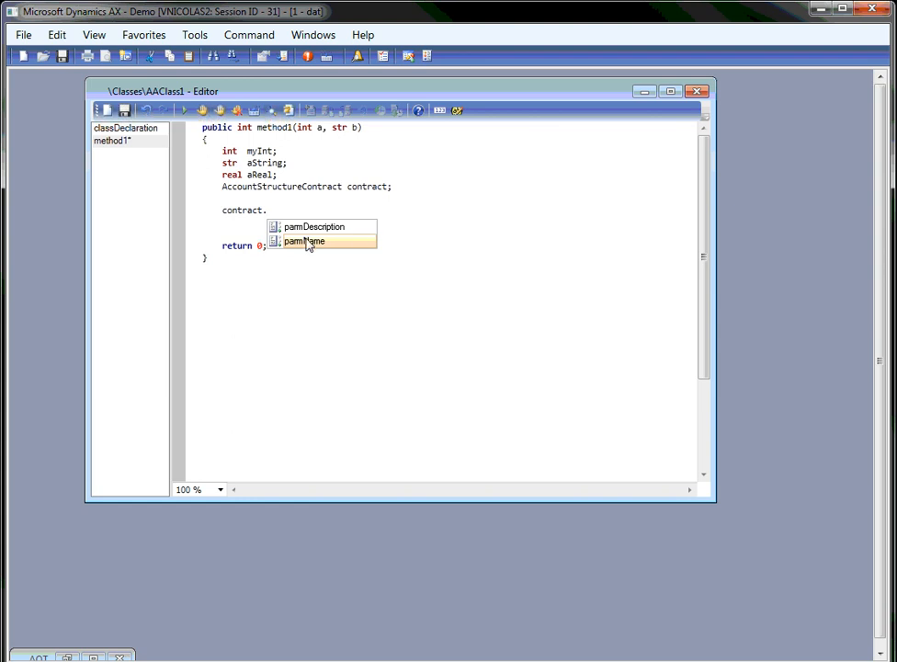
double_click(306, 241)
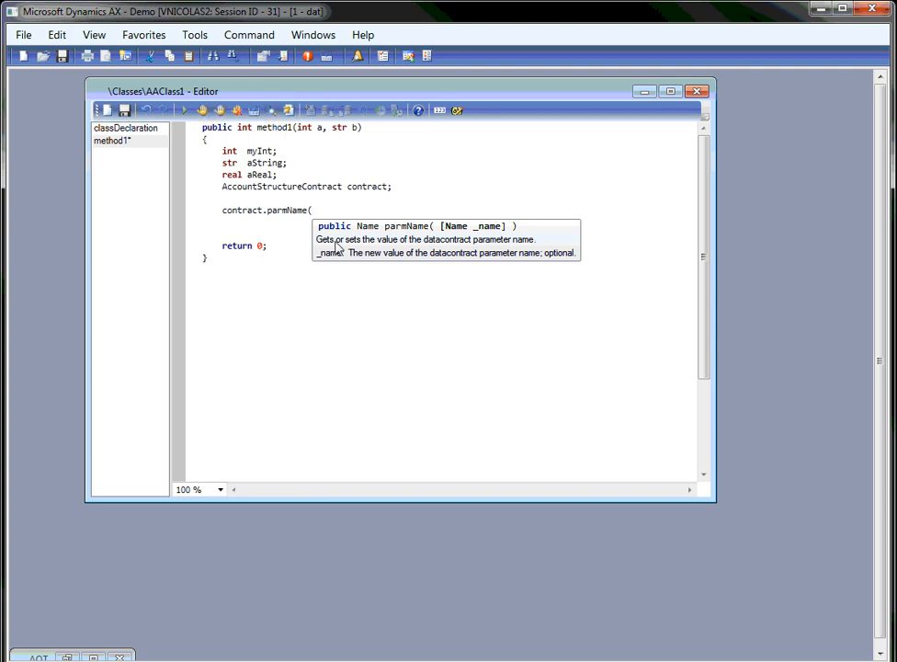
mouse_move(368, 256)
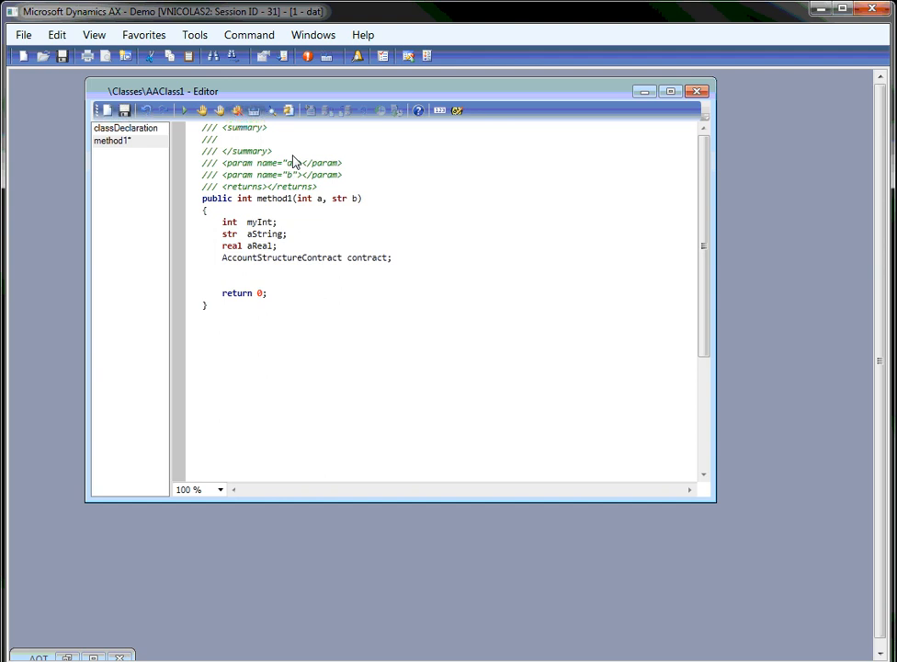
Fill the XML doc header summary 'Documentation of method1' and describe parameter b as 'a string'
type("Docume")
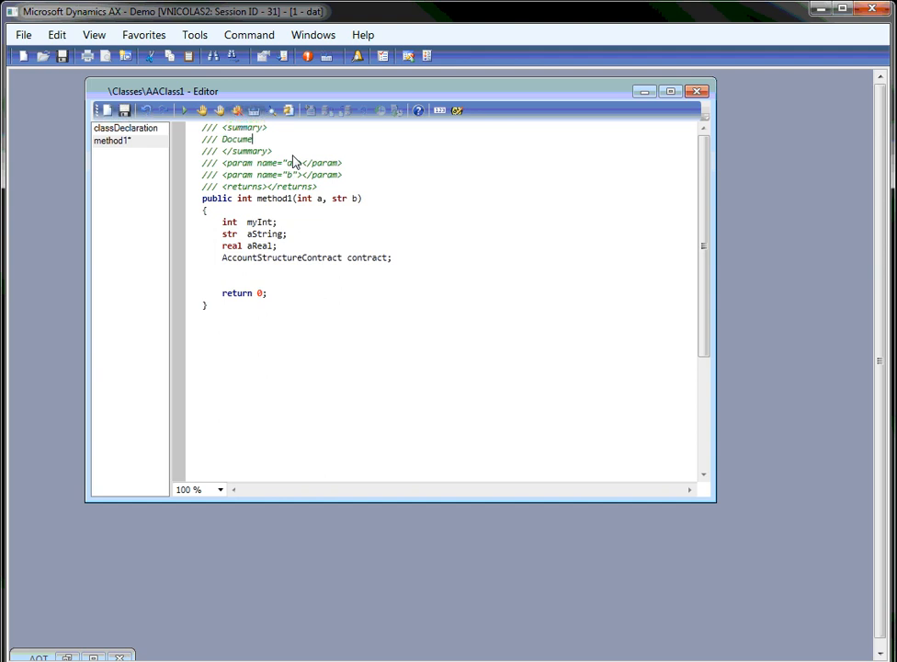
type("ntation of method1")
left_click(274, 163)
type("an int")
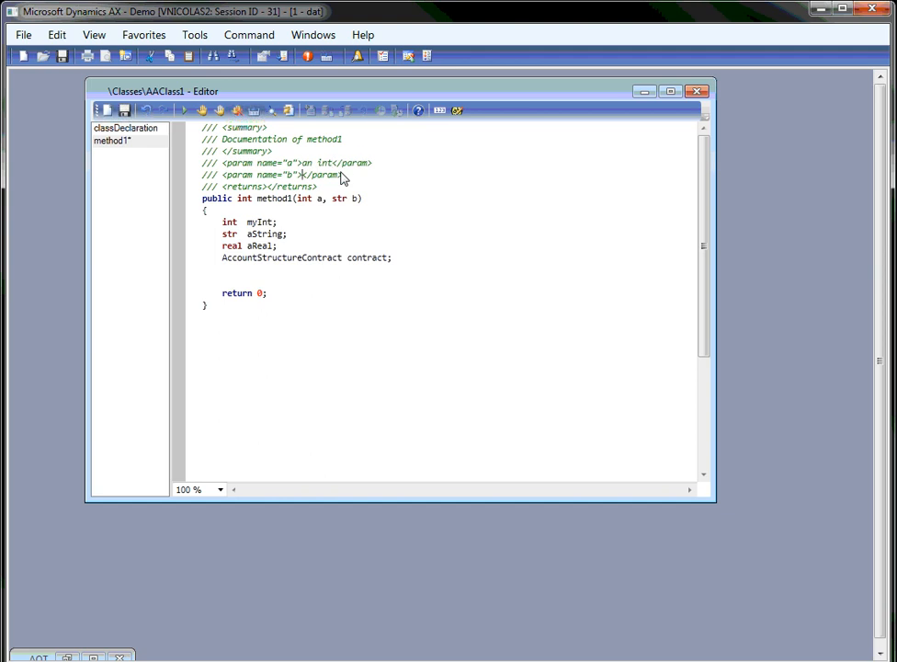
type("a string")
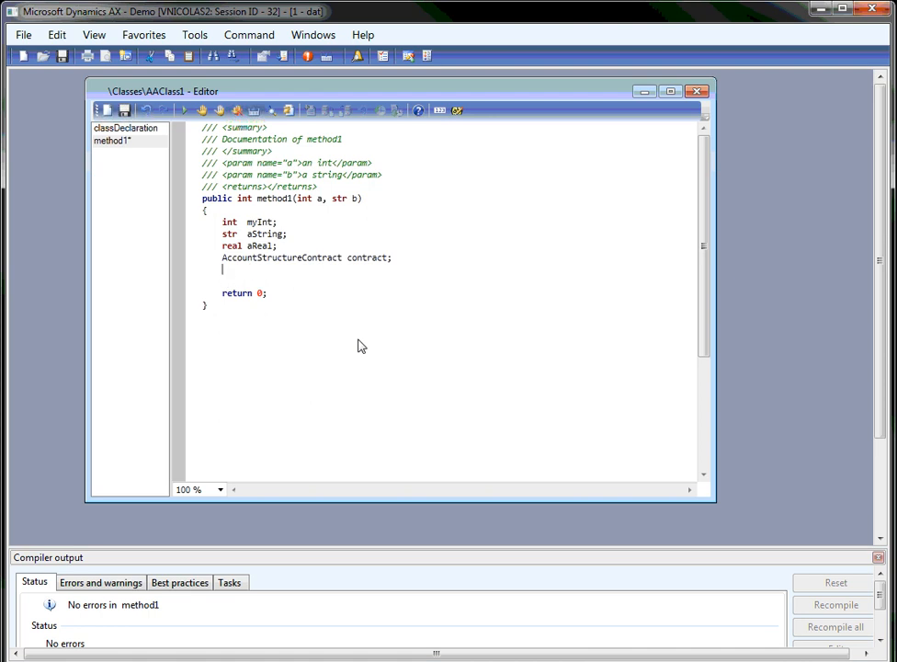
type("this.")
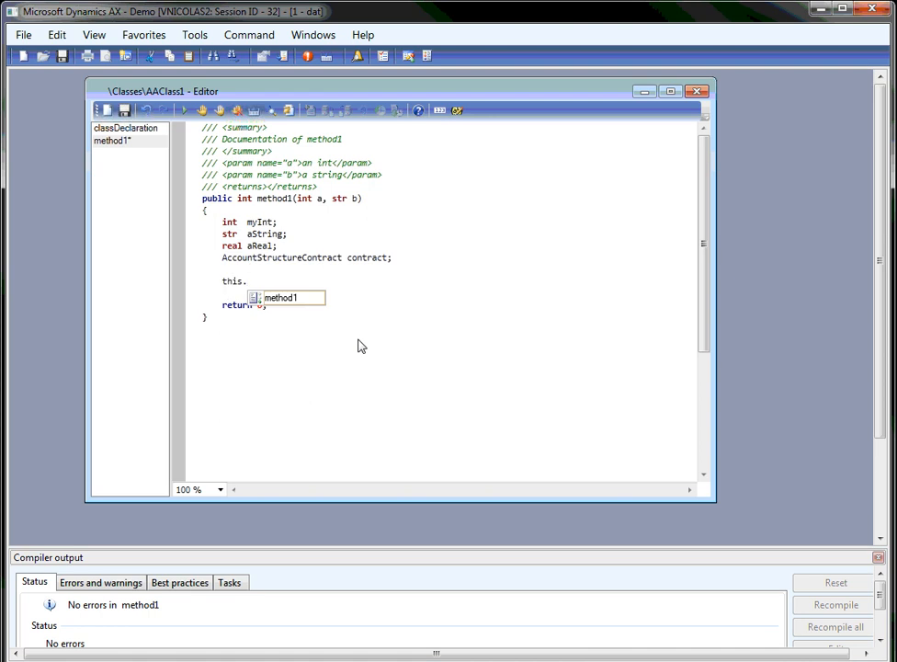
type("method1(")
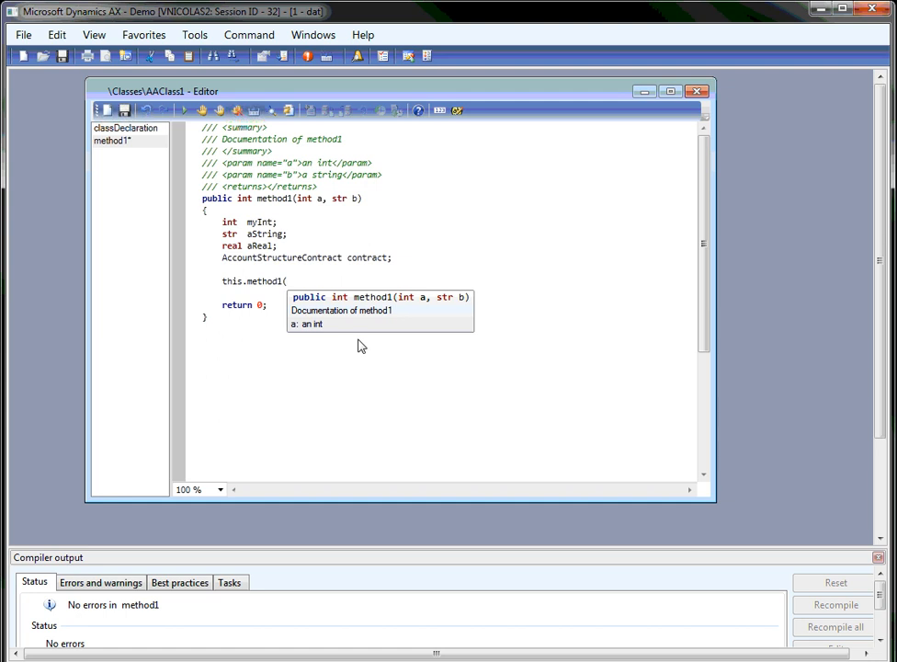
type("12,")
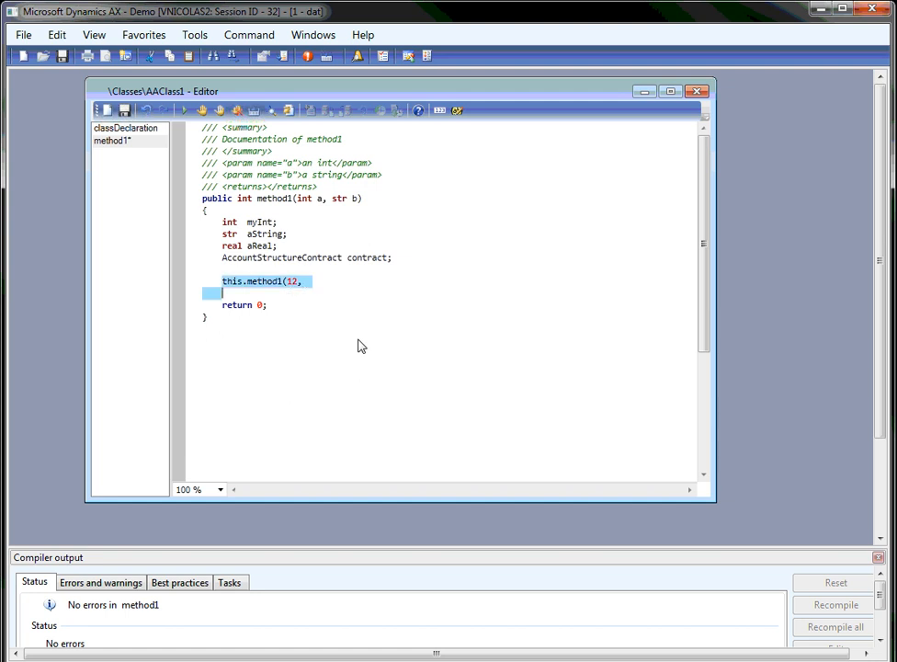
key("Delete")
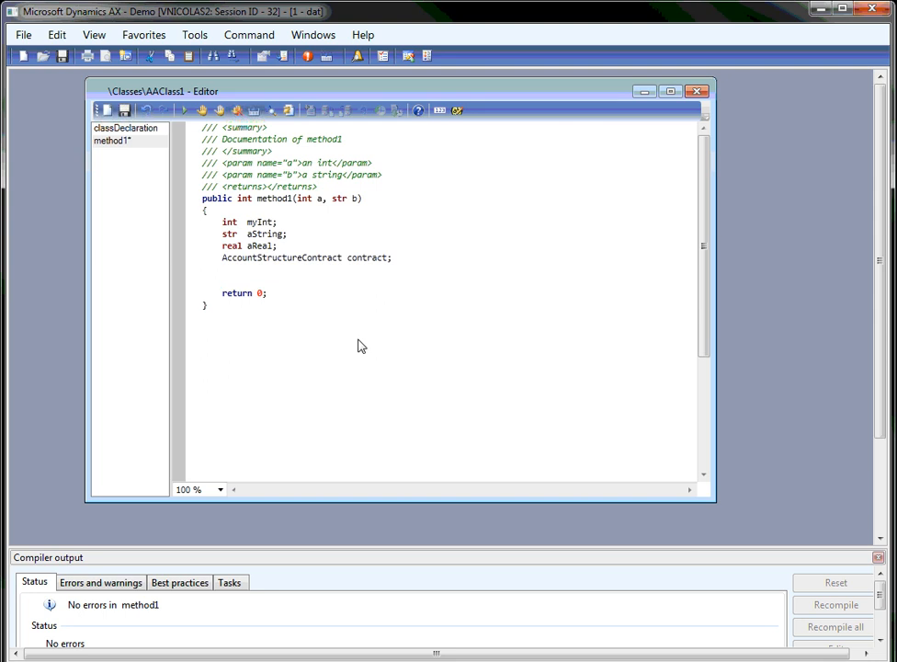
left_click(222, 279)
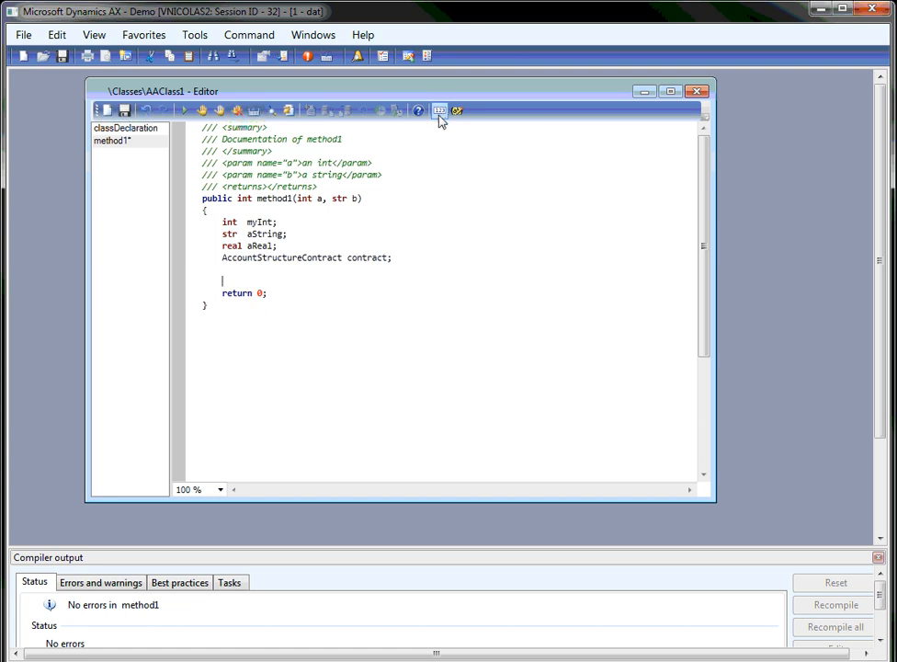
Enable line numbers and changed-line marking from the editor toolbar
left_click(439, 110)
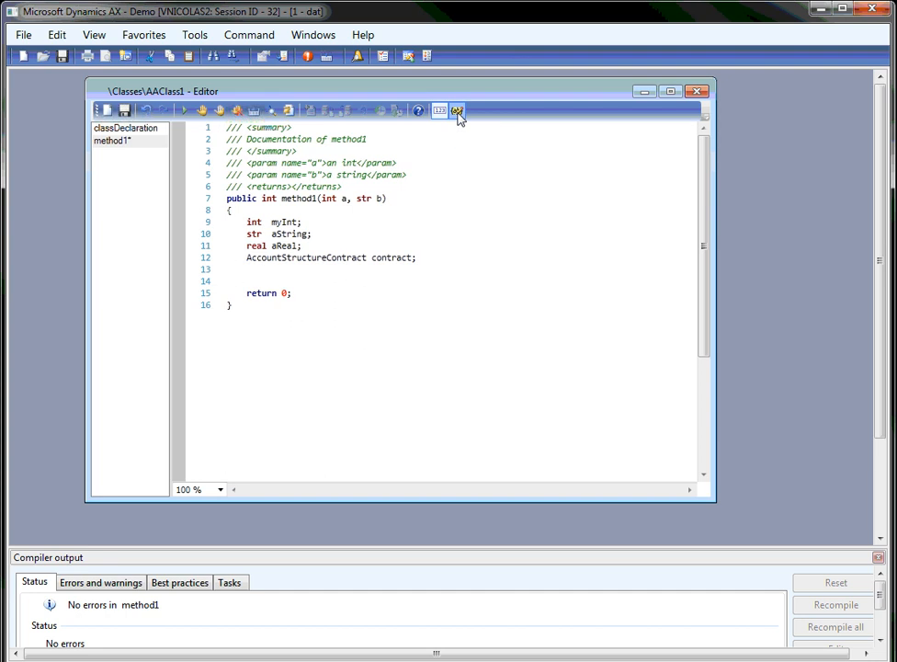
left_click(456, 110)
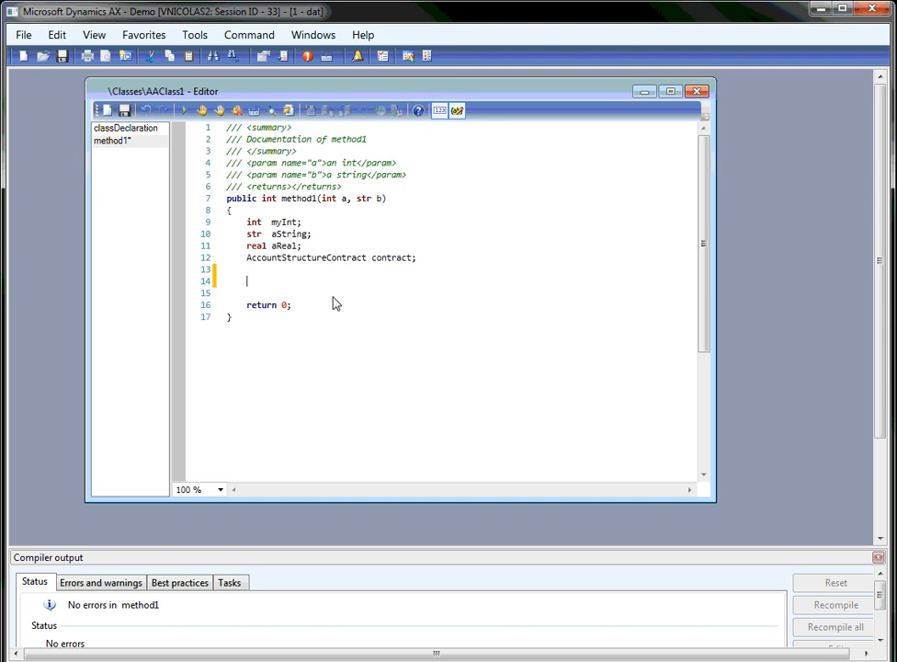
Add '// This is a comment' and a 'myInt = 3;' line beneath it in method1
type("// TH")
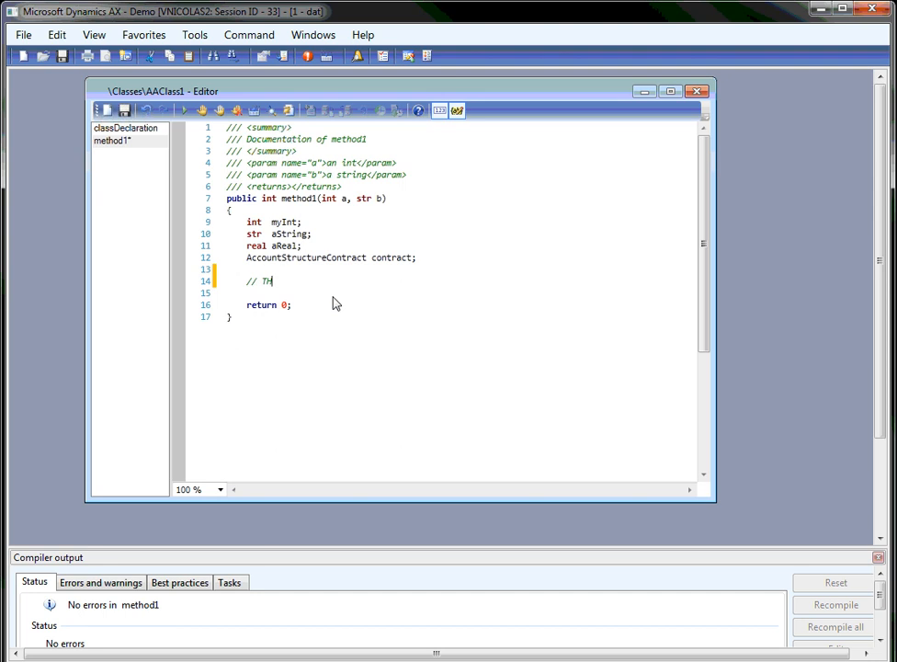
type("his is a comm")
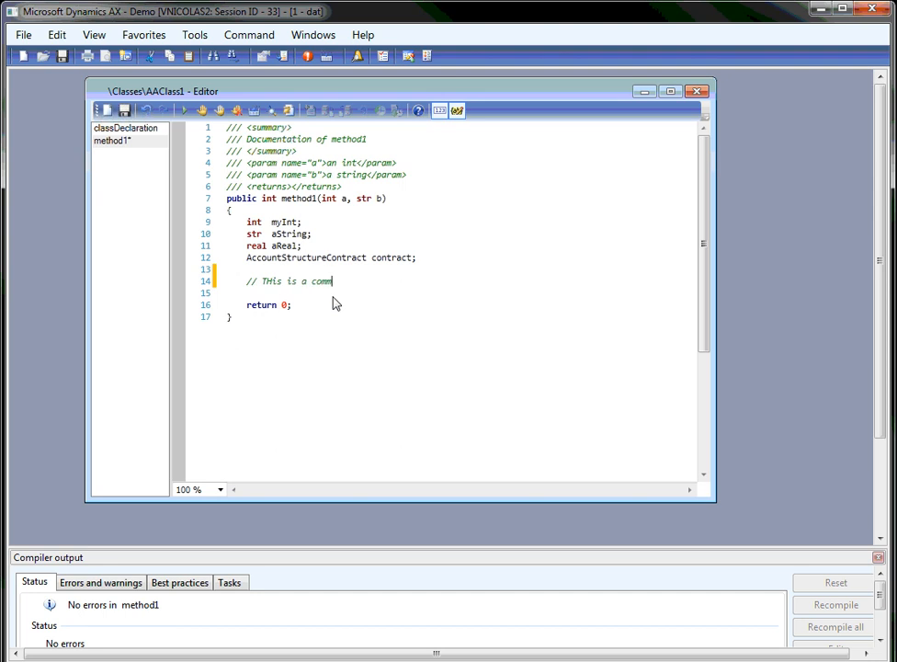
key("enter")
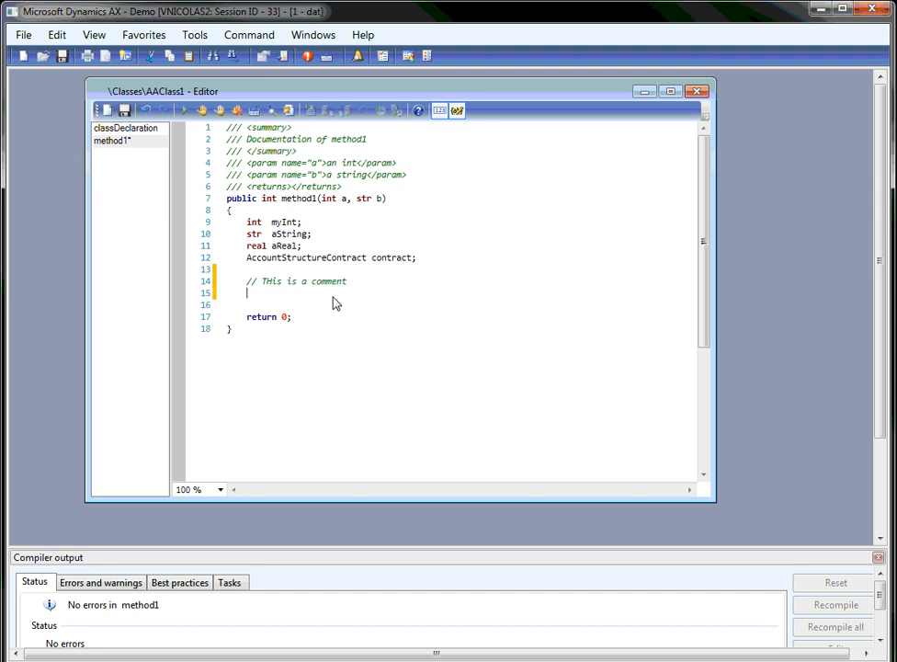
type("myInt = 3;")
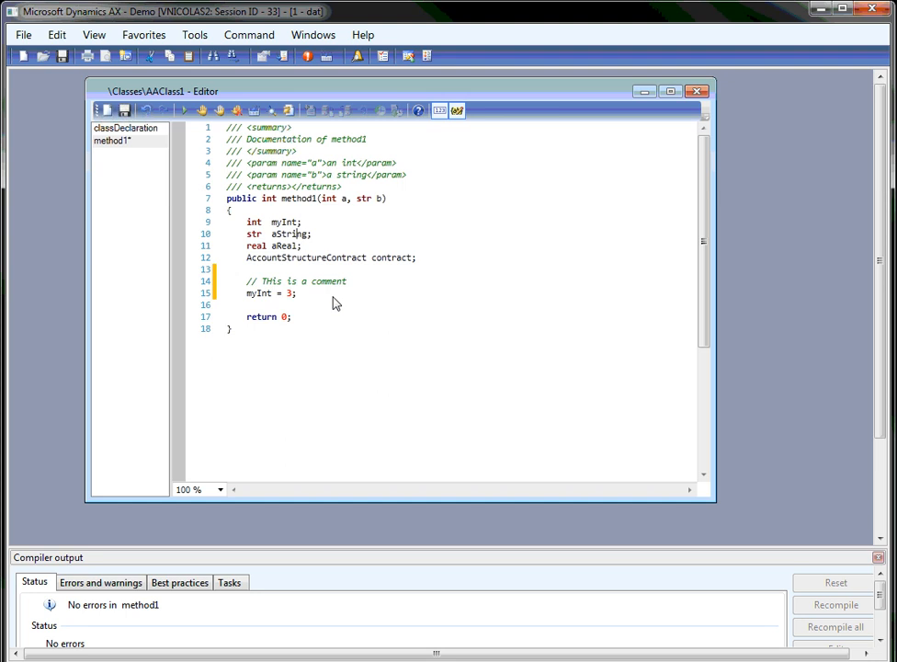
key("enter")
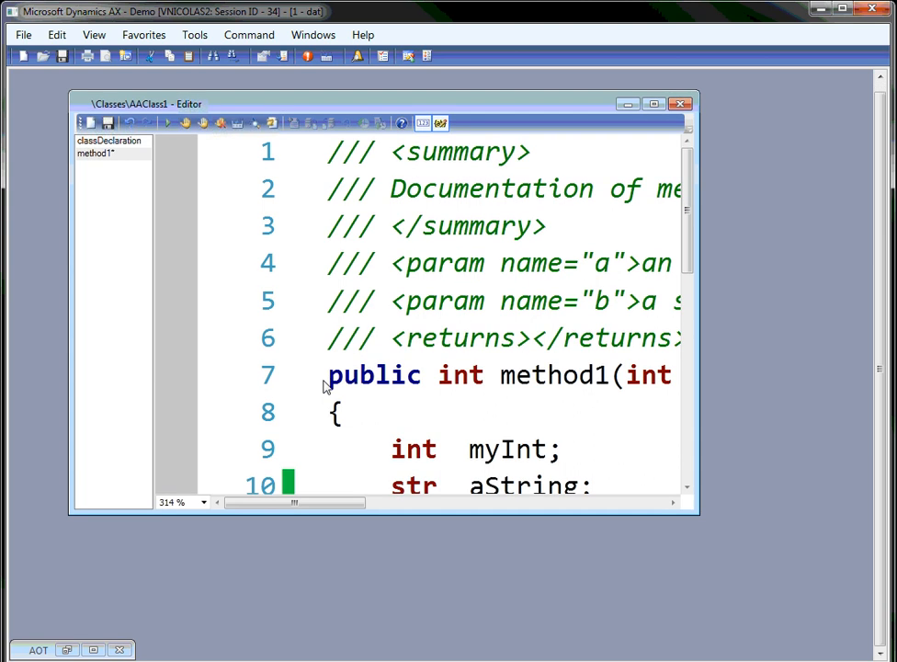
mouse_move(320, 327)
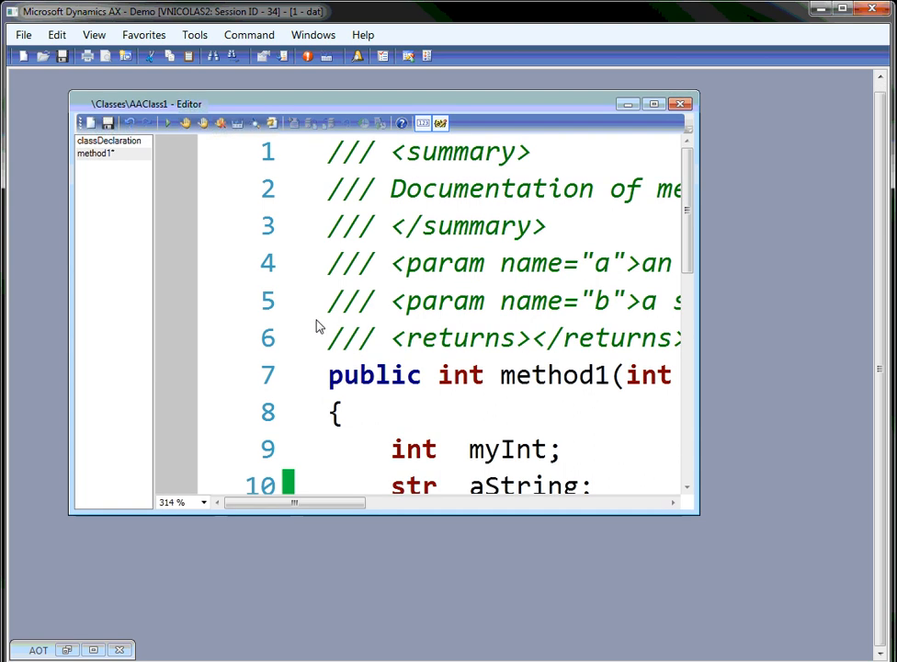
Switch the editor zoom between 150% and 100%, ending at 100%
left_click(202, 502)
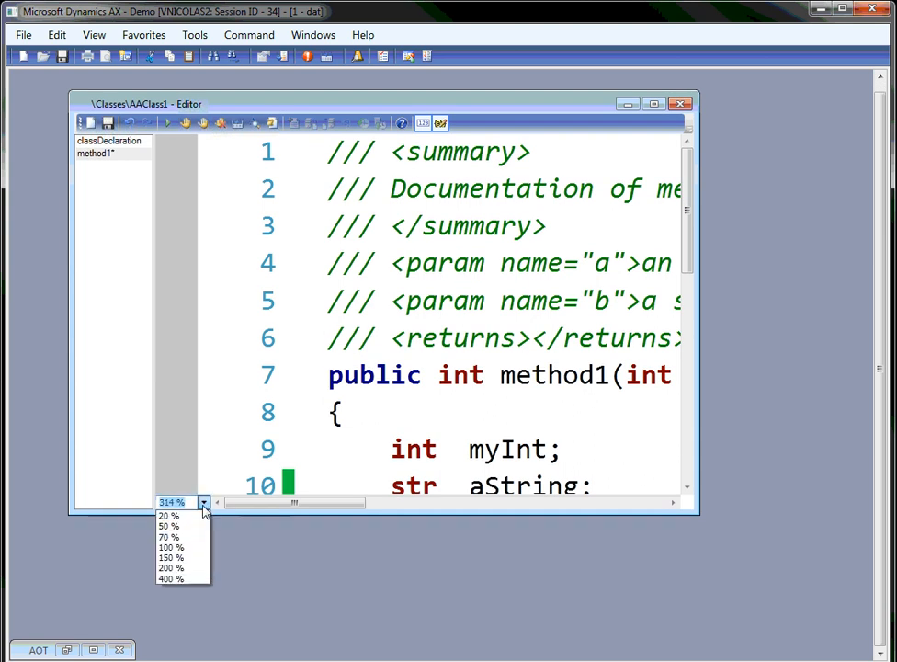
mouse_move(169, 559)
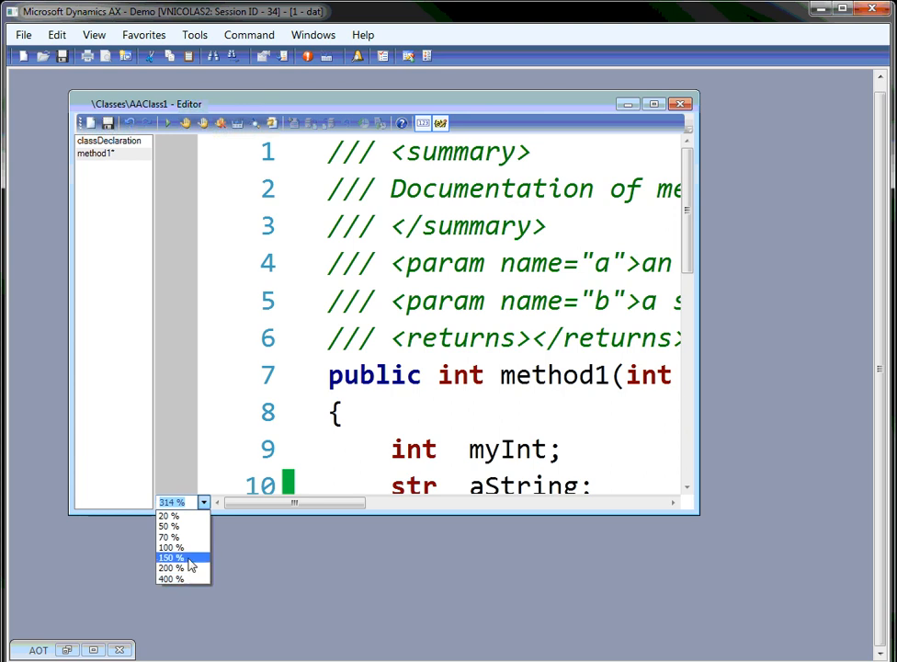
left_click(171, 548)
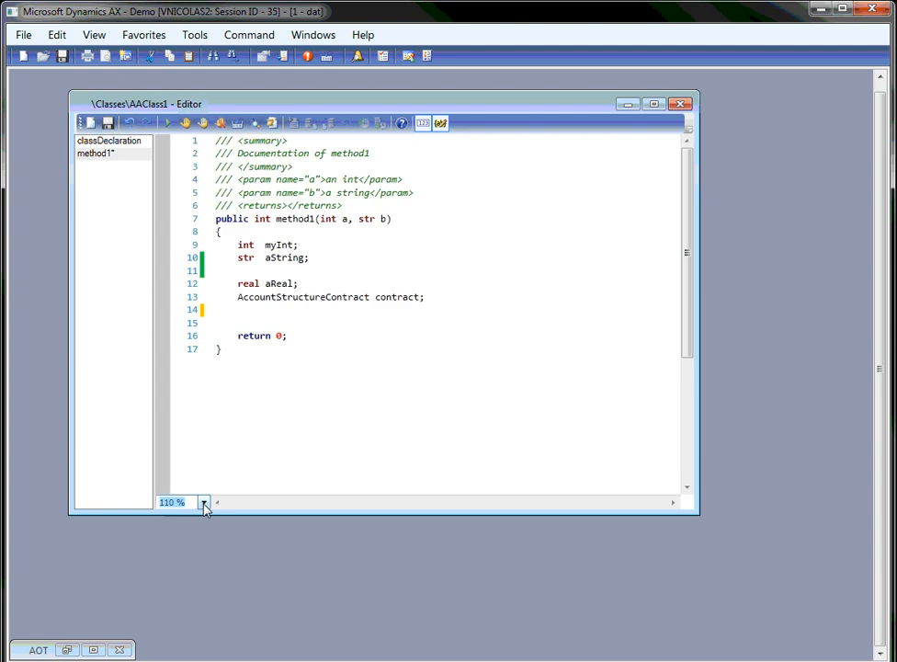
left_click(202, 502)
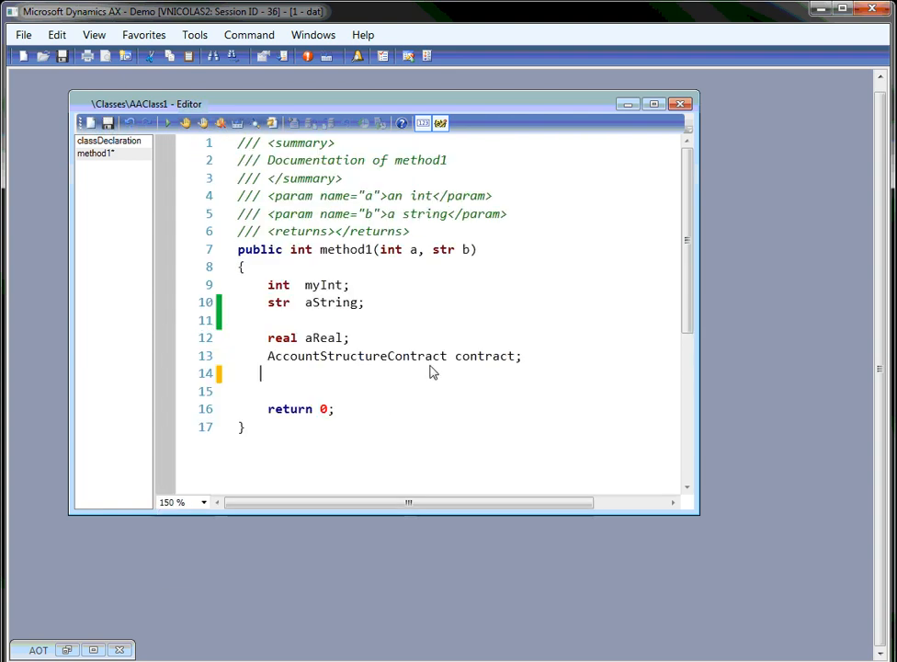
left_click(204, 502)
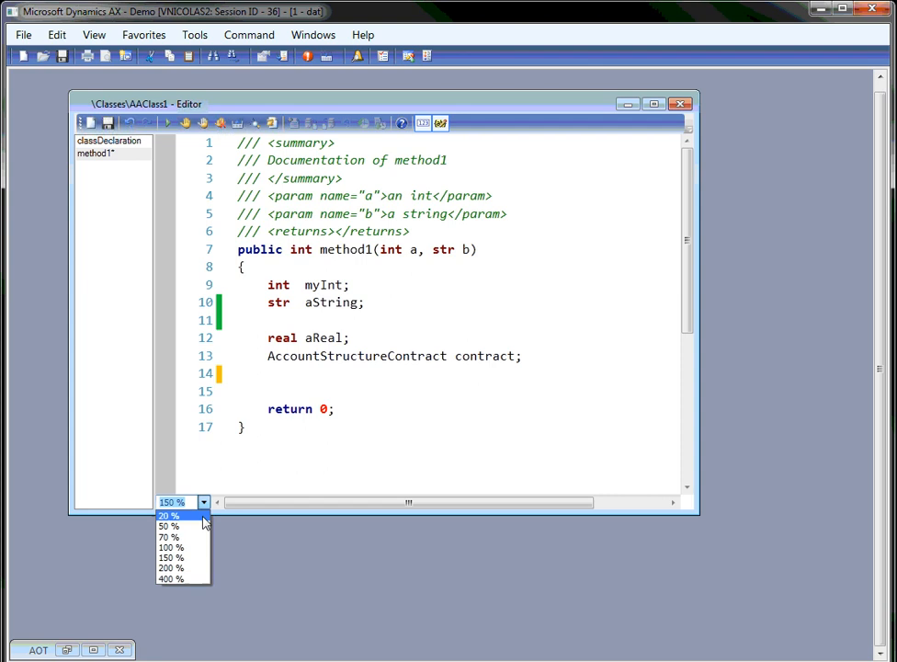
left_click(171, 547)
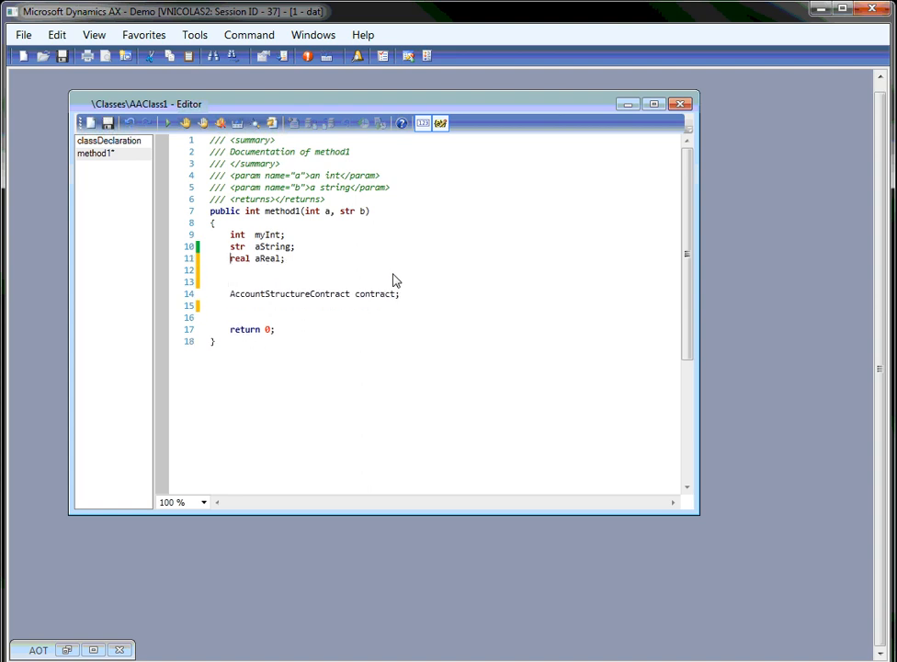
mouse_move(358, 269)
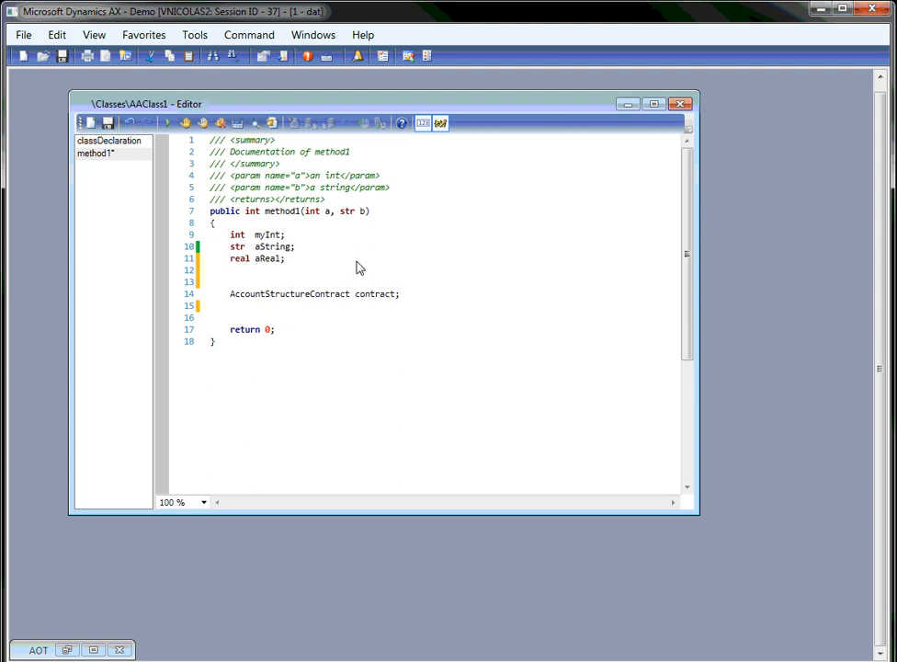
mouse_move(346, 243)
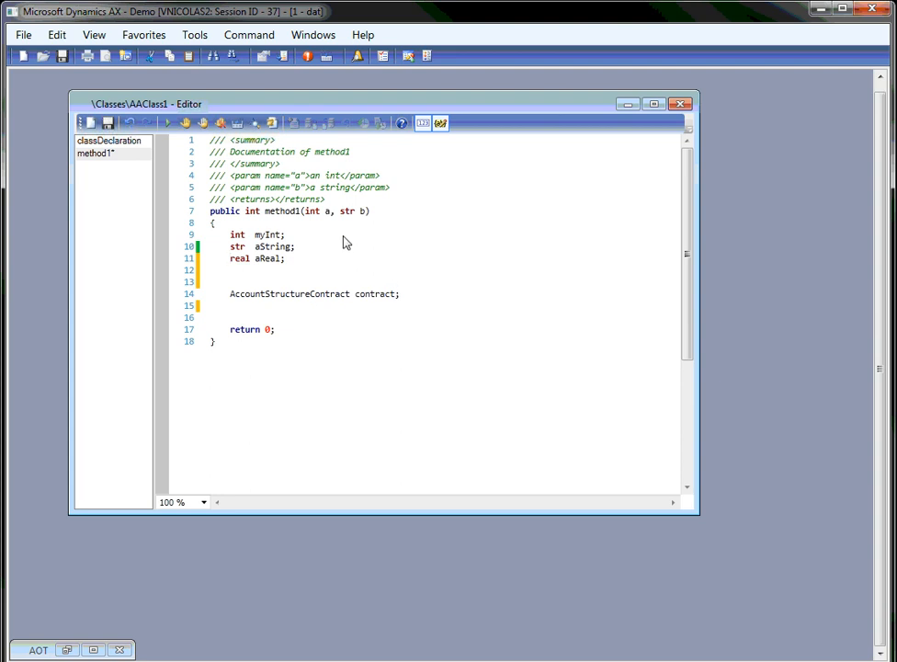
mouse_move(278, 247)
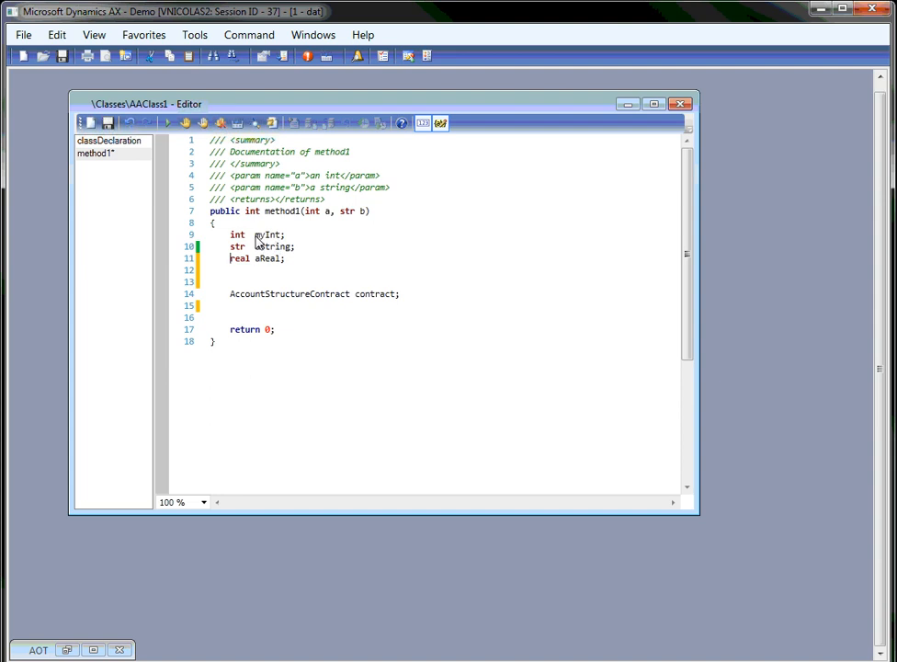
Alt+drag a column block before the three variable names
left_click_drag(254, 235, 285, 258)
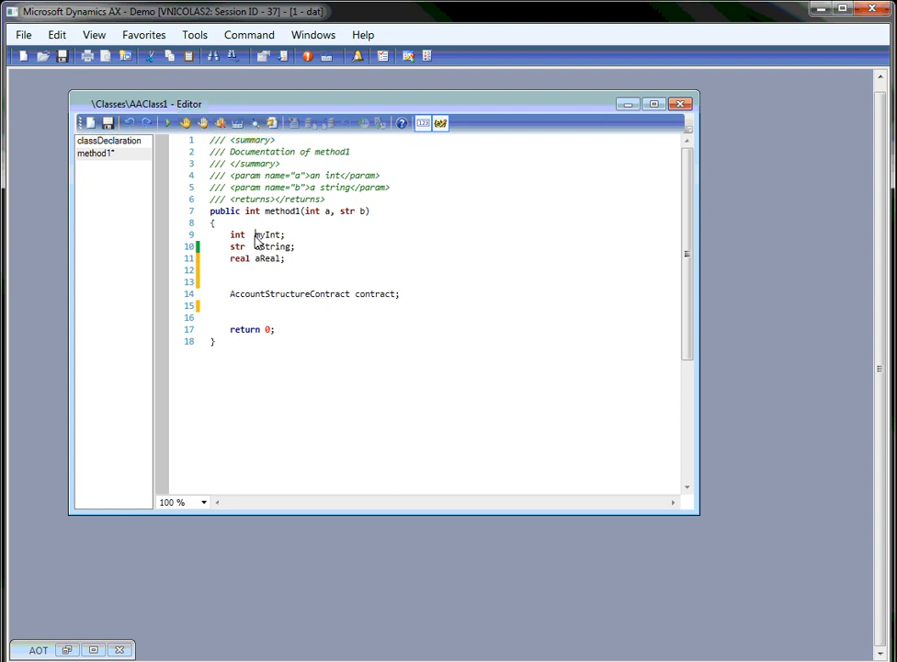
mouse_move(259, 265)
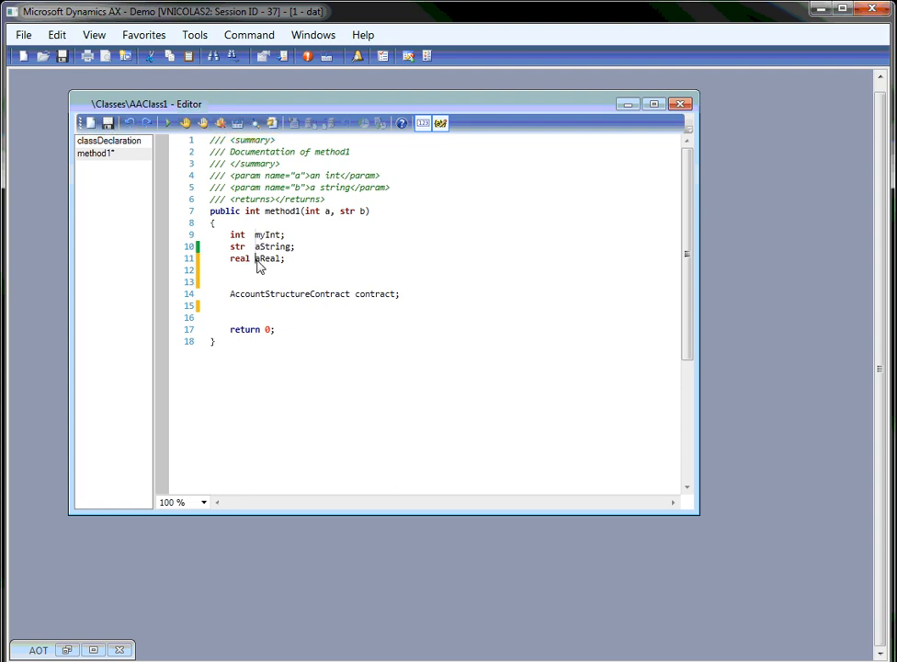
mouse_move(526, 364)
type("my_prefix")
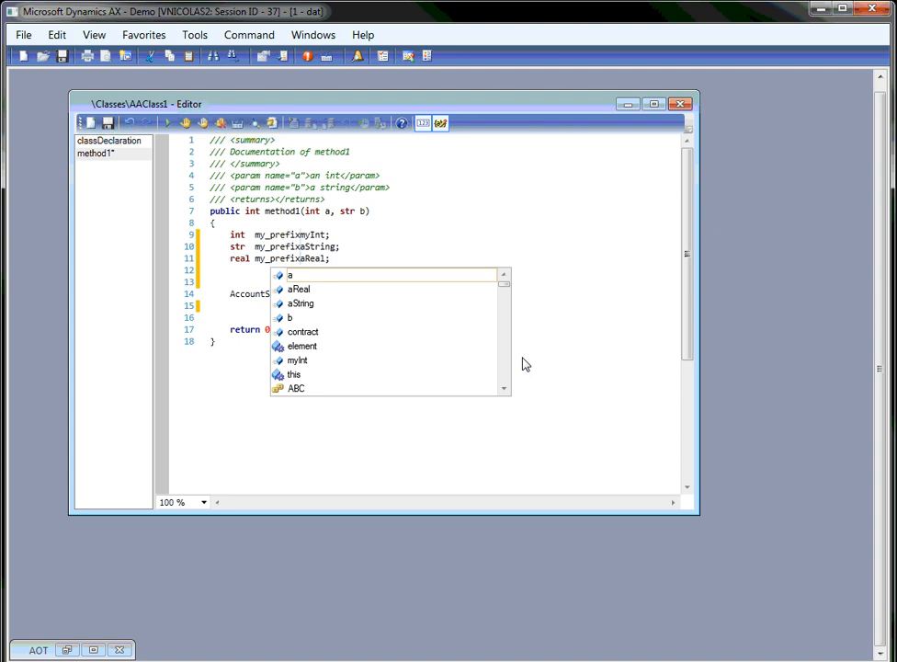
Type the my_prefix text into all three selected declaration lines at once
type("_")
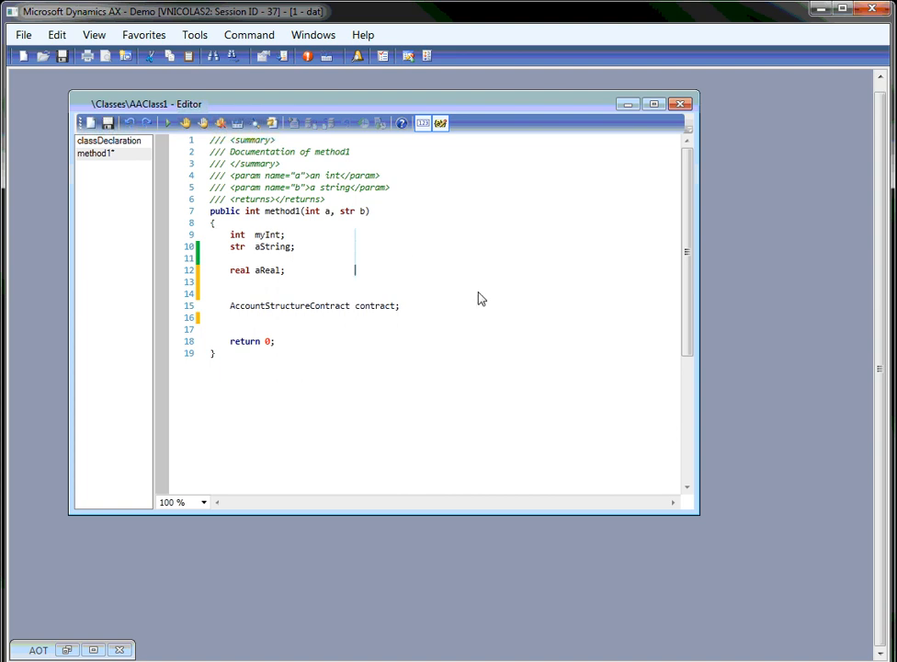
Type a '/// ' trailing comment onto every line of the column block, then select that comment column
type("/// thois is a")
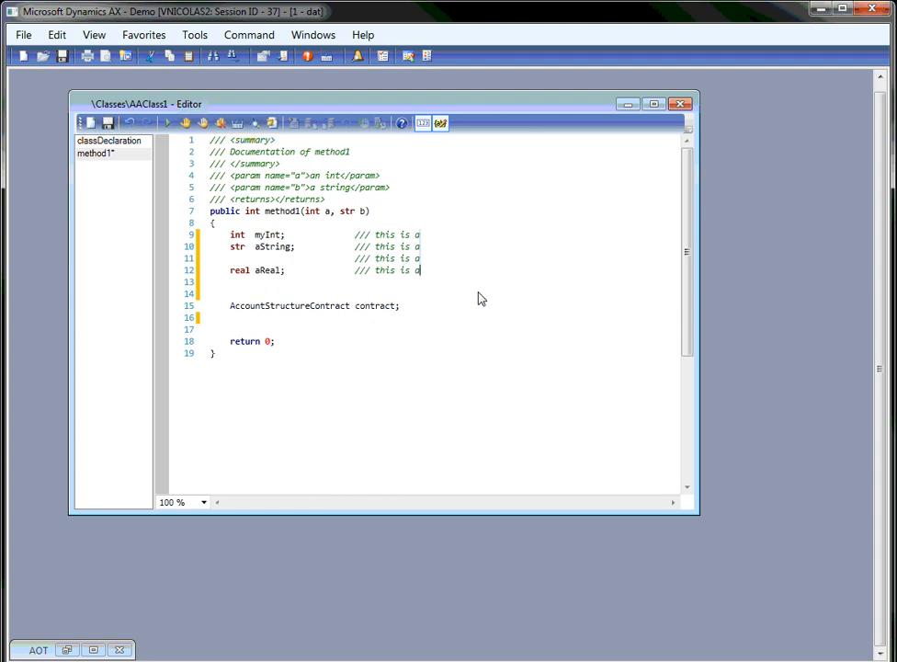
type("cop")
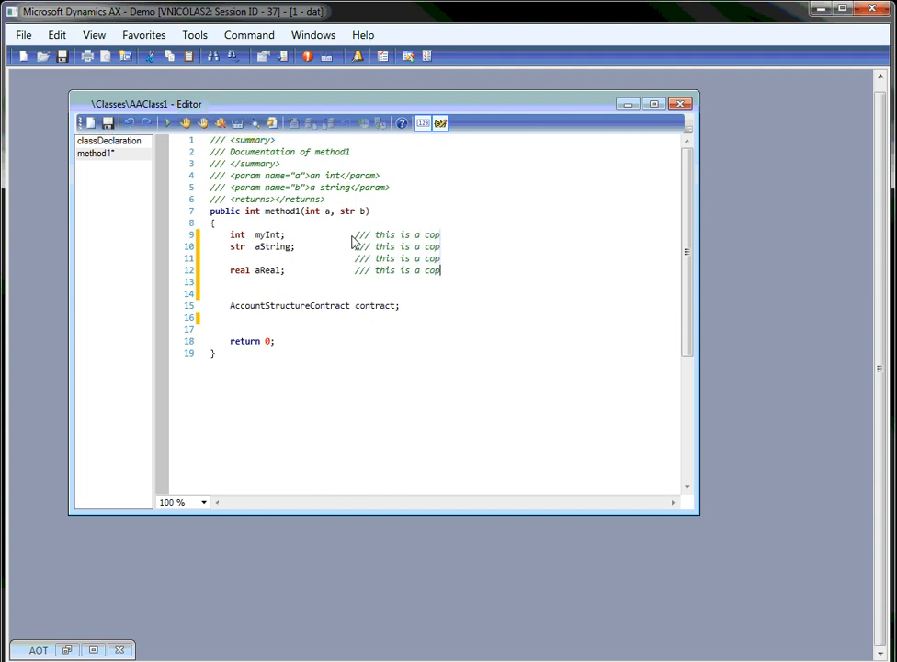
left_click_drag(353, 234, 450, 270)
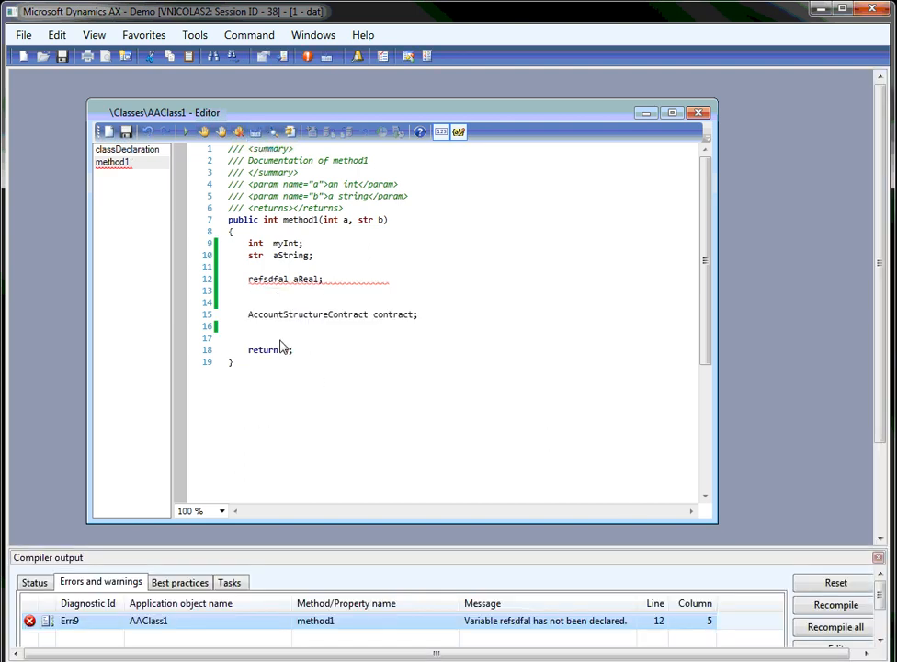
Review the refsdfal undeclared-variable error and retype the type as 'real' on line 12
type("0")
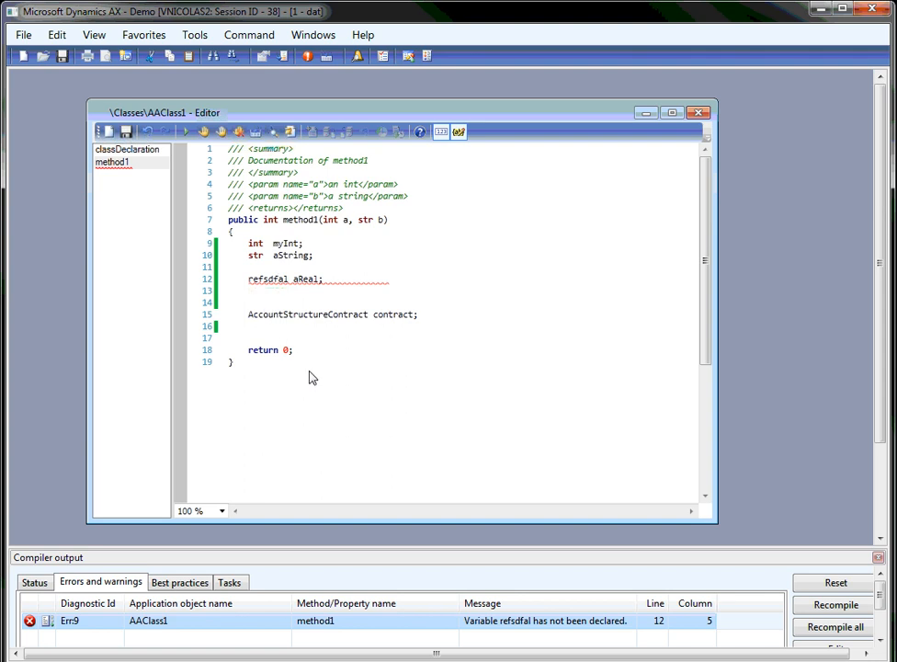
mouse_move(313, 279)
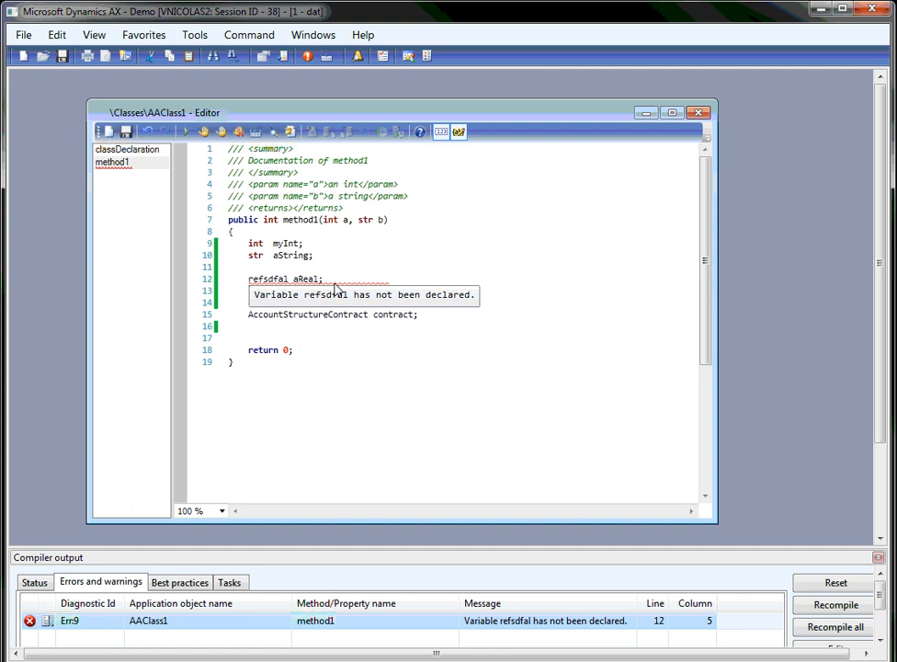
mouse_move(442, 309)
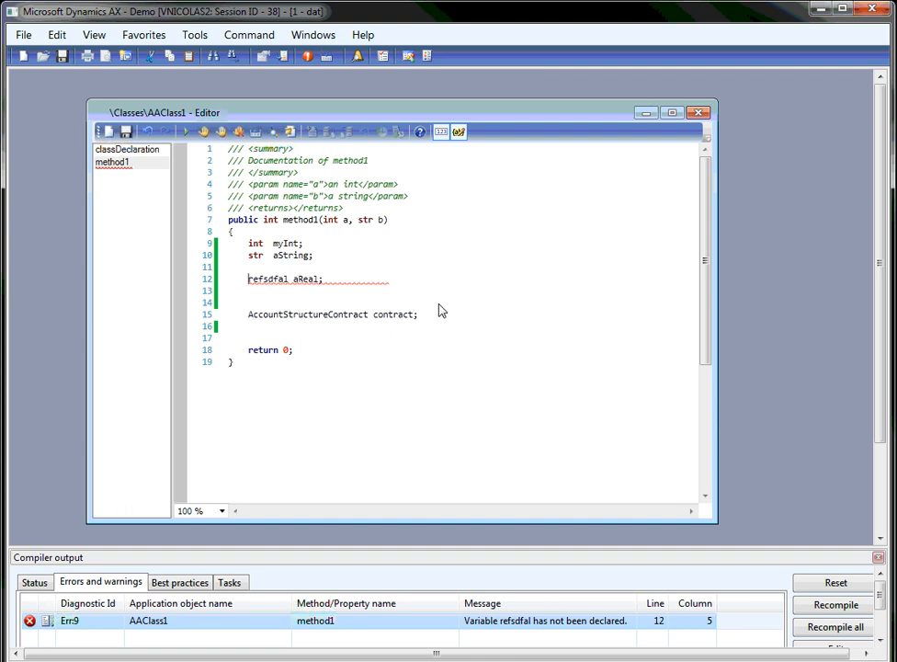
type("real")
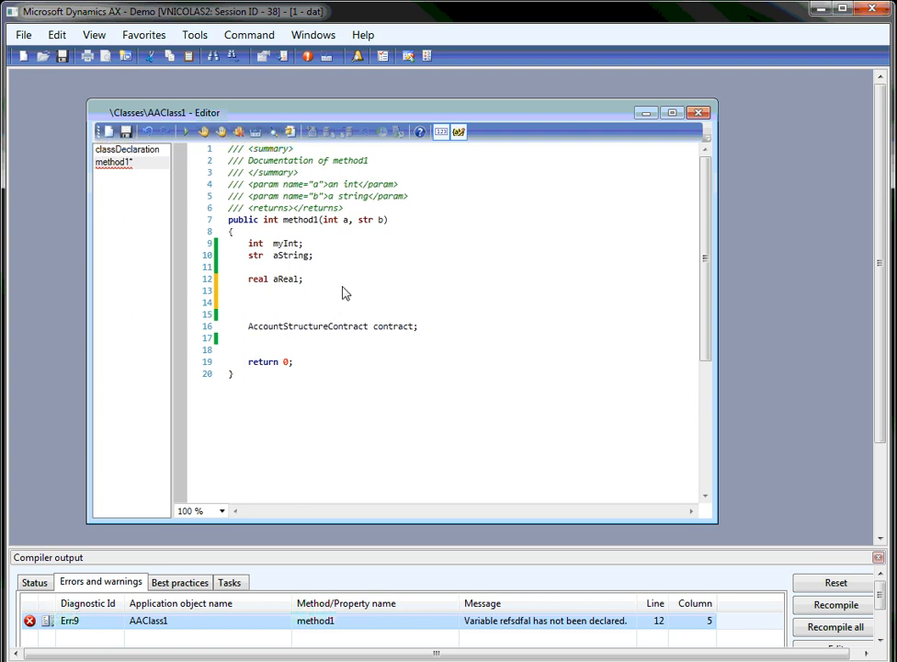
type("aString =")
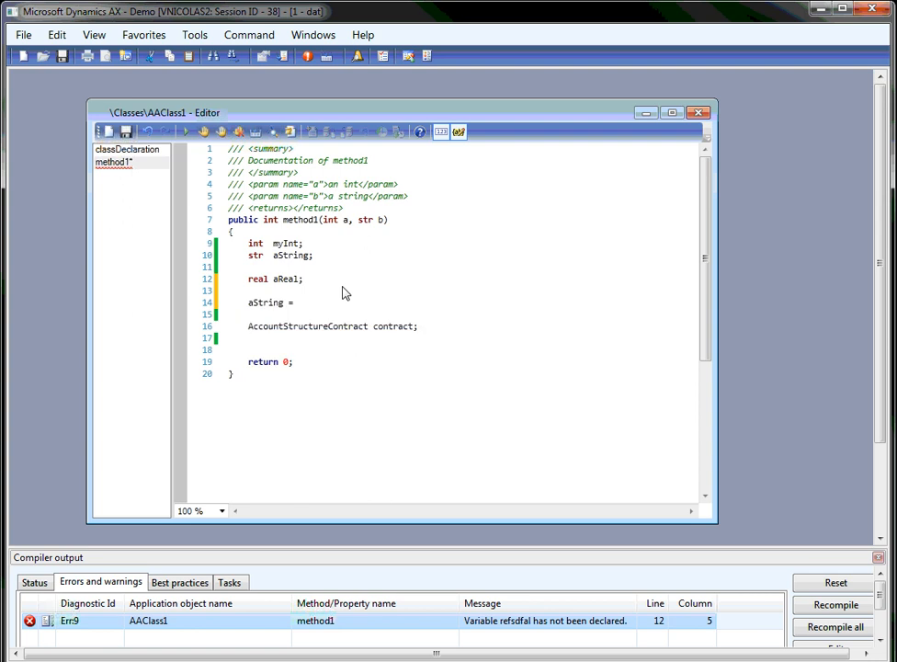
type("\"")
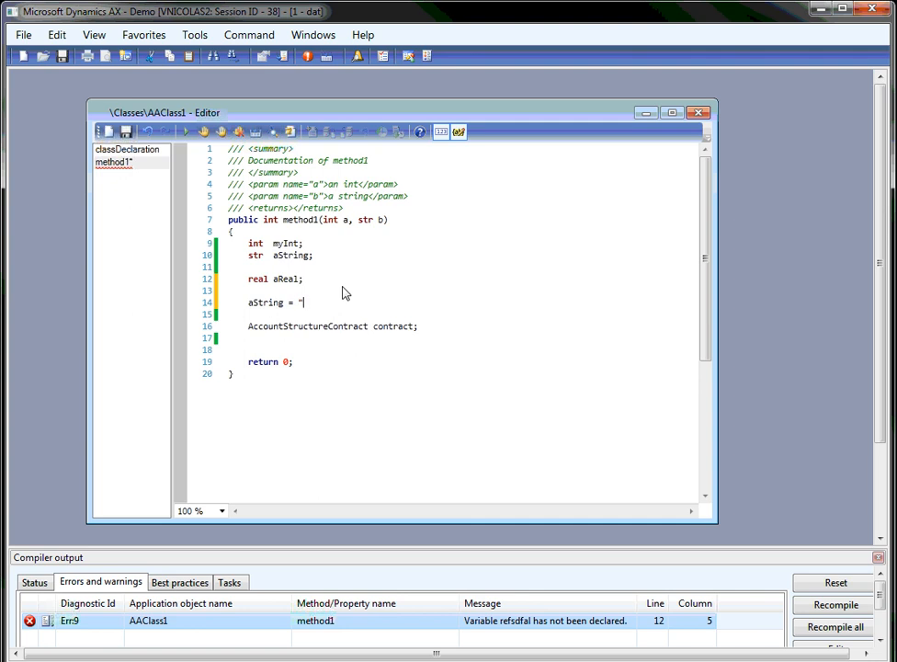
type("@SYS")
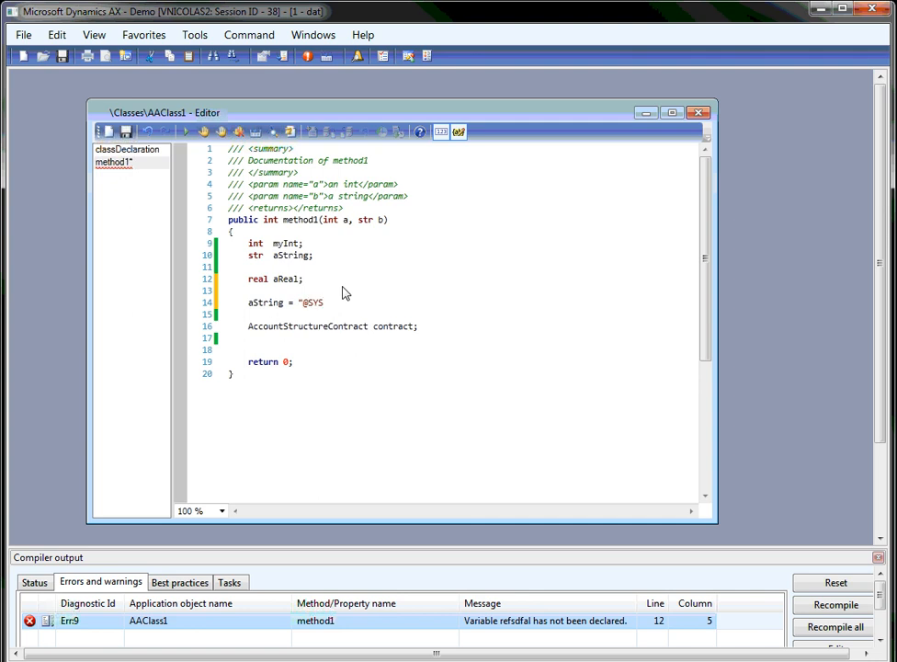
type("12345\";")
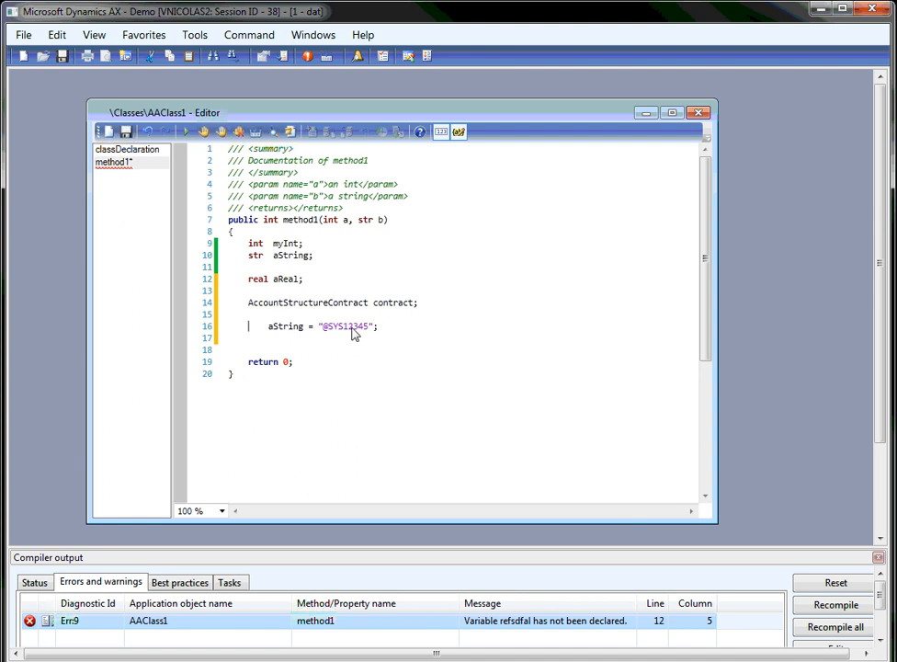
mouse_move(350, 328)
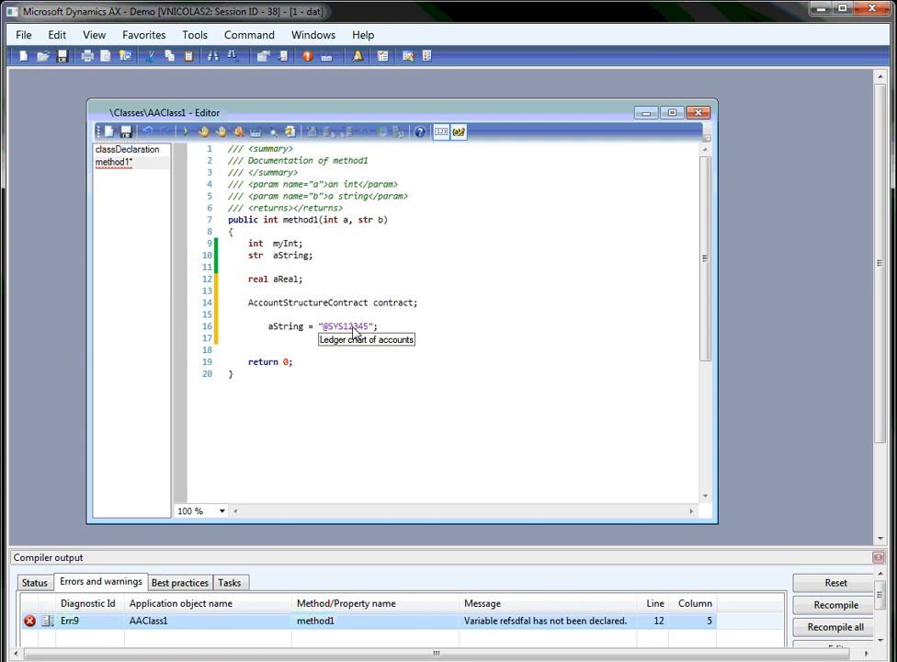
mouse_move(350, 334)
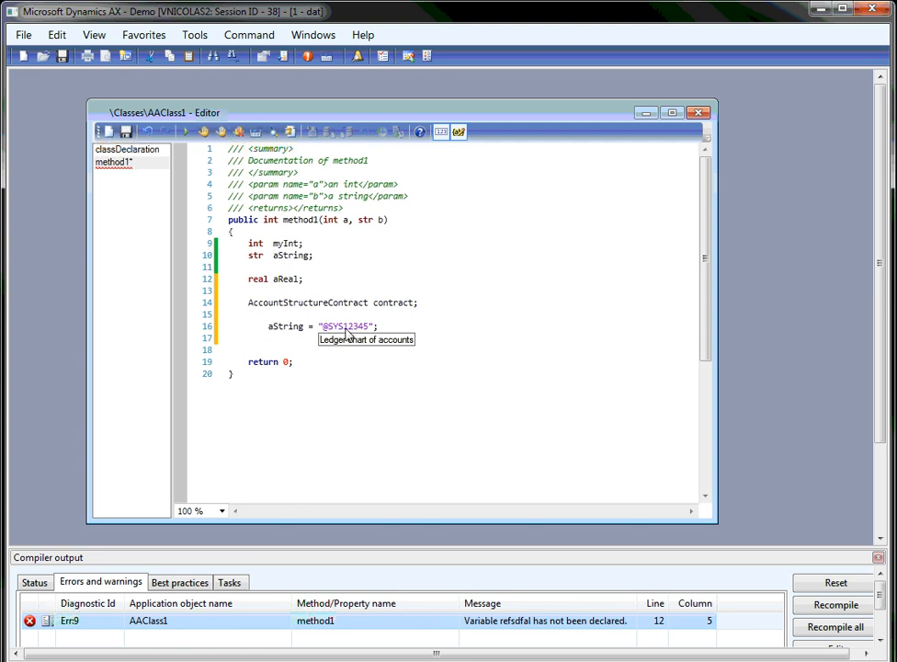
mouse_move(489, 346)
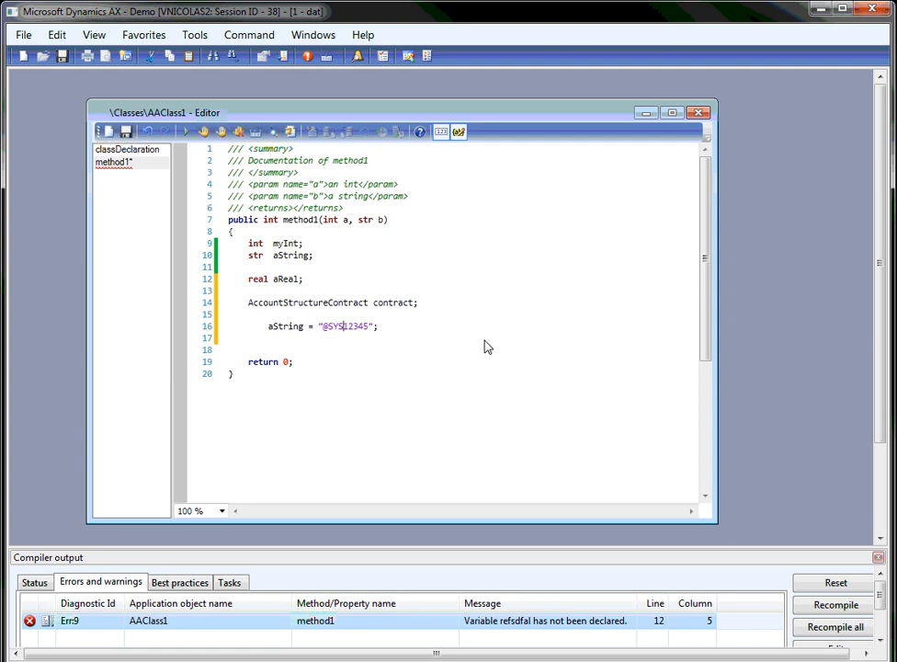
type("50")
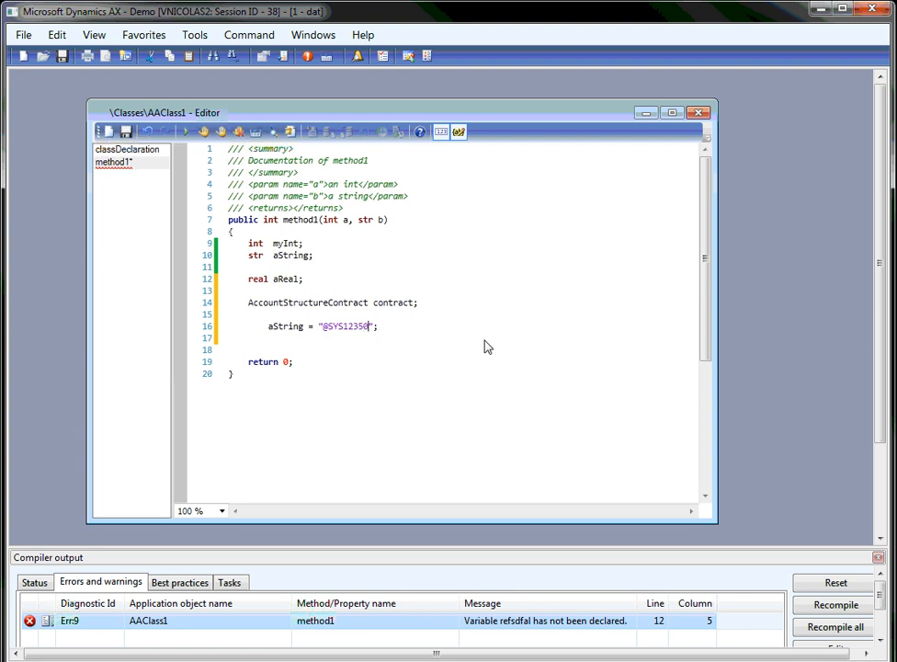
mouse_move(364, 328)
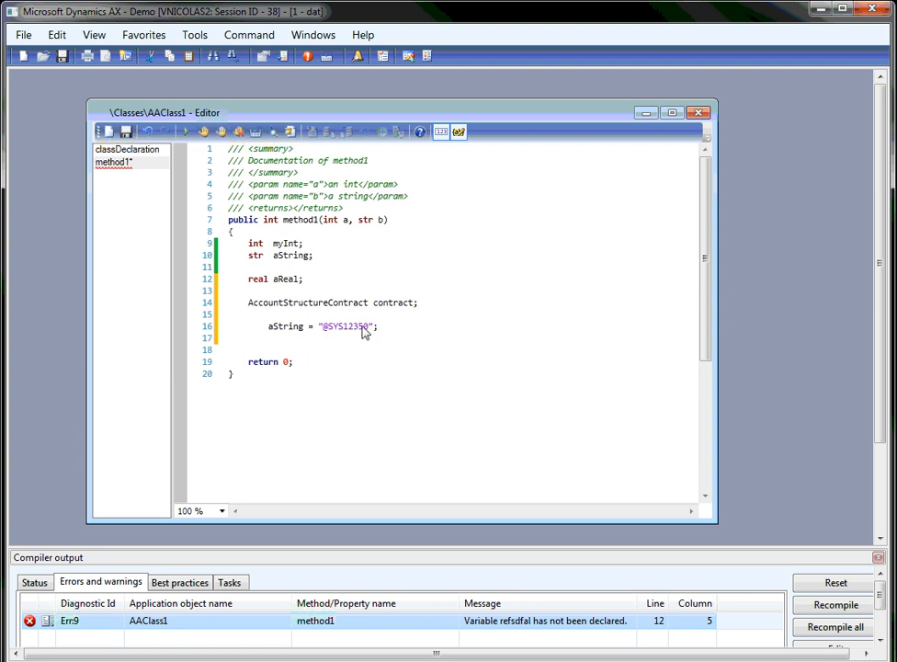
mouse_move(345, 328)
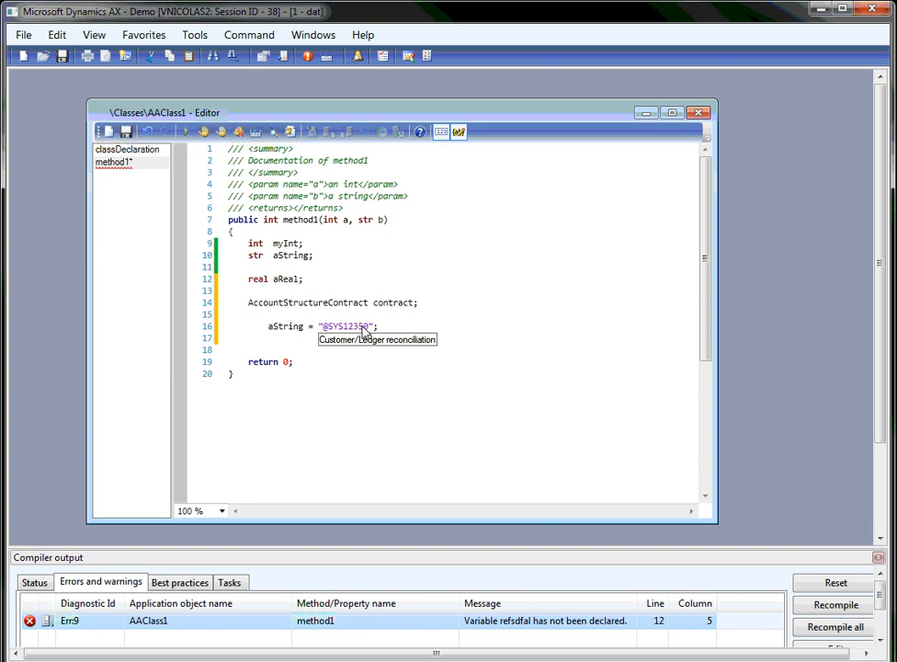